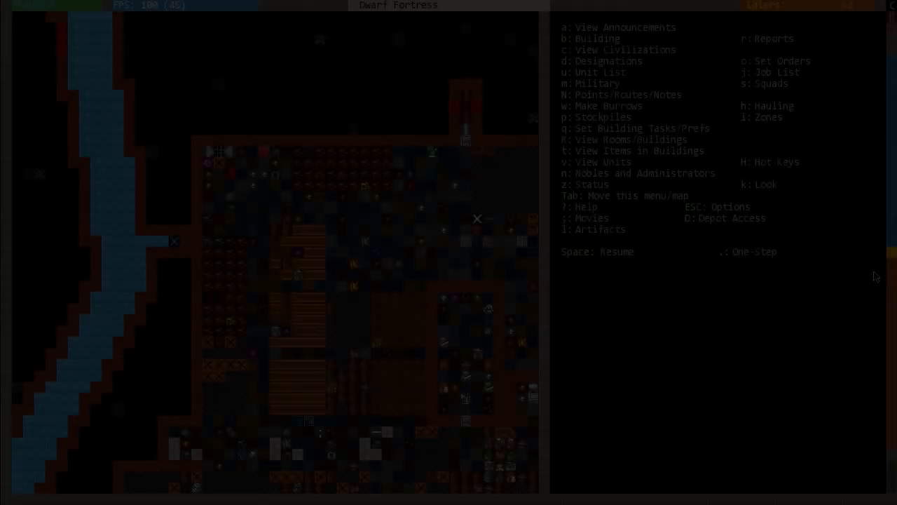
Show the military overview listing the Bowdwarves and Swordsdwarves squads
key(space)
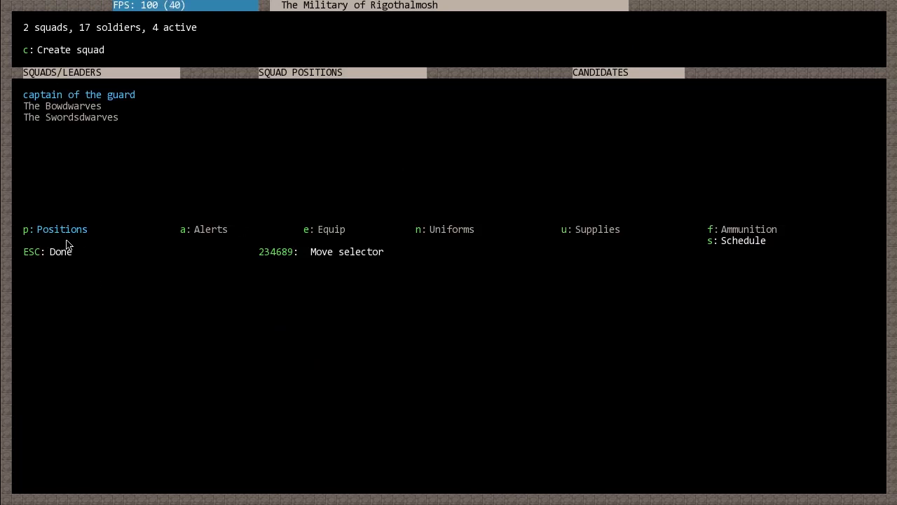
mouse_move(54, 218)
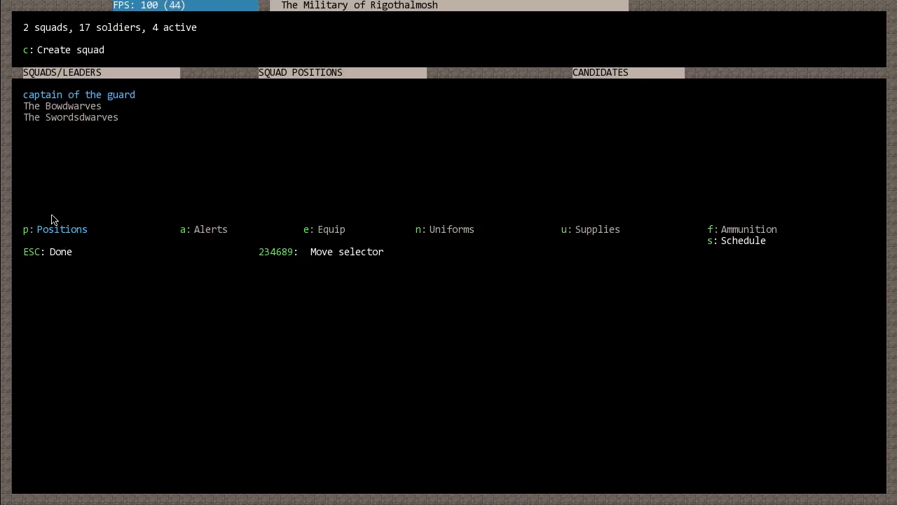
mouse_move(110, 227)
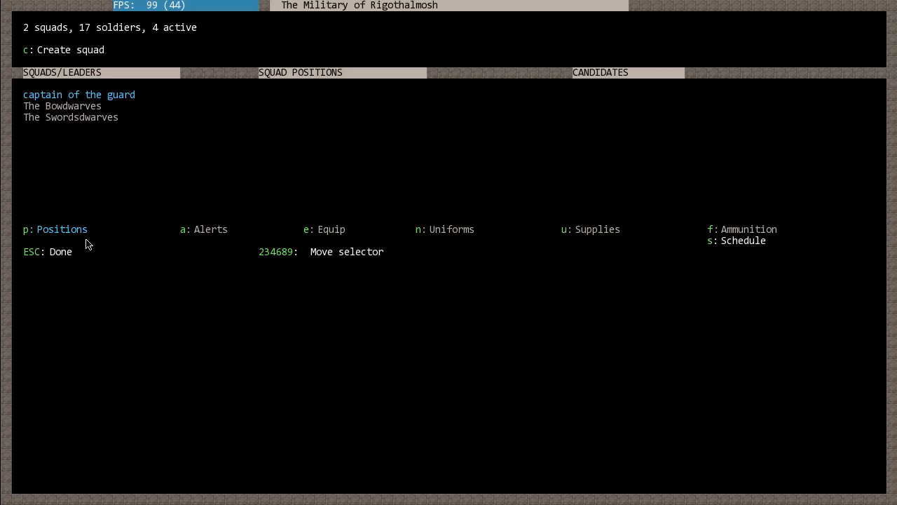
mouse_move(216, 237)
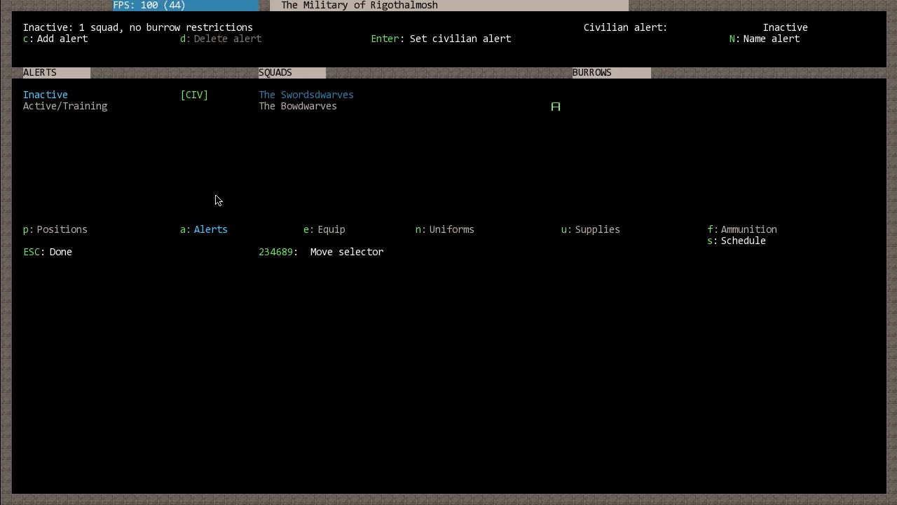
mouse_move(331, 229)
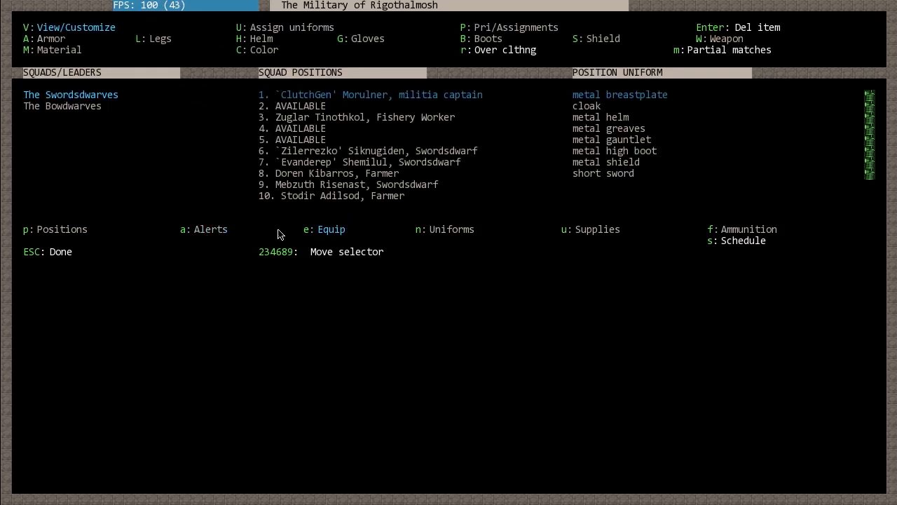
mouse_move(332, 314)
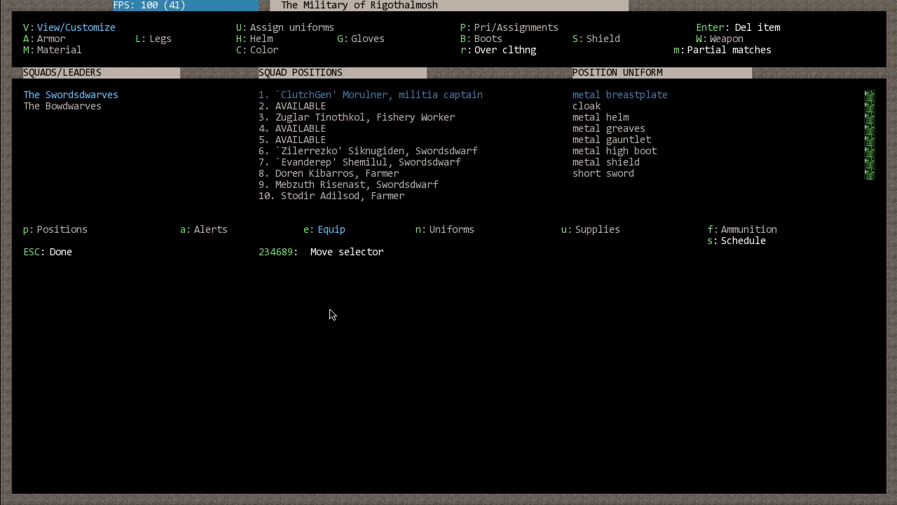
mouse_move(239, 117)
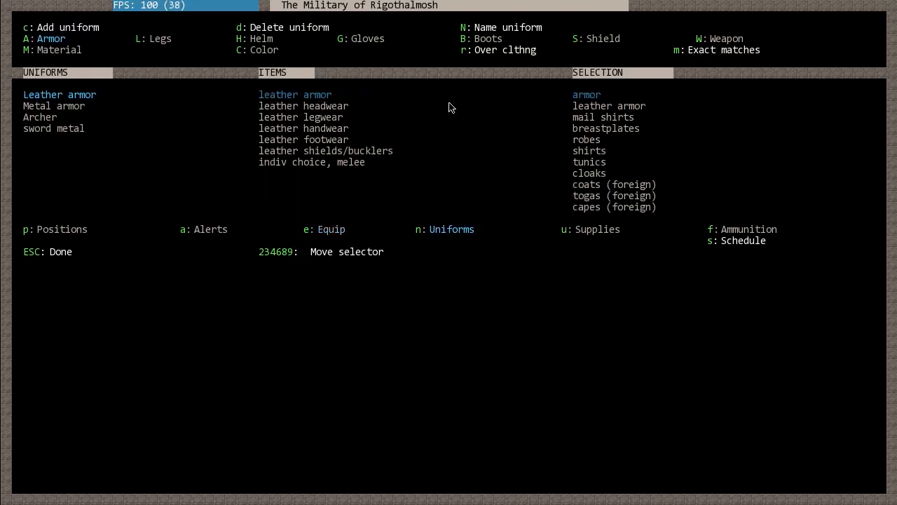
mouse_move(101, 132)
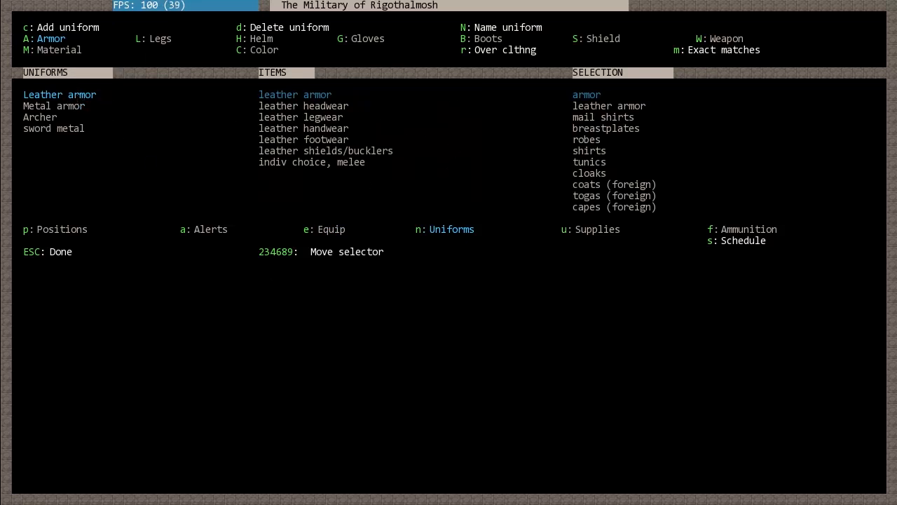
Review the squads' uniforms, supplies, ammunition and monthly training schedules
click(590, 230)
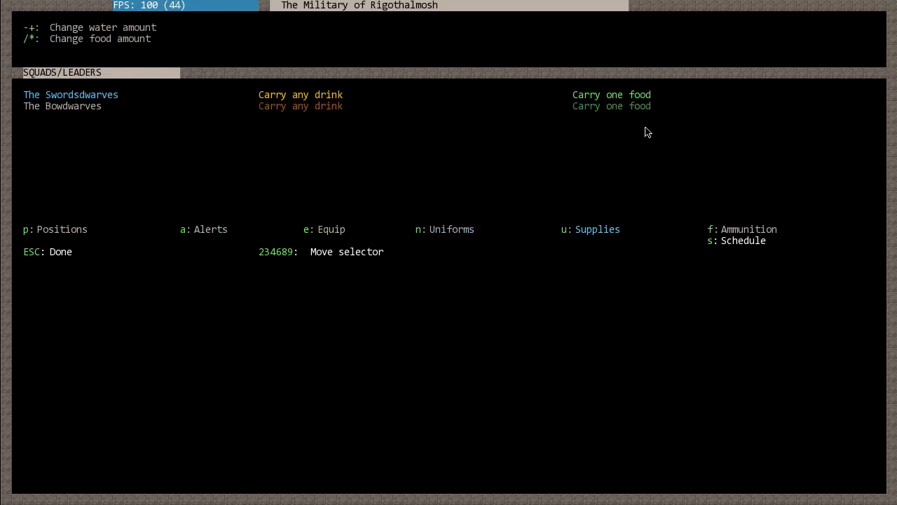
mouse_move(886, 252)
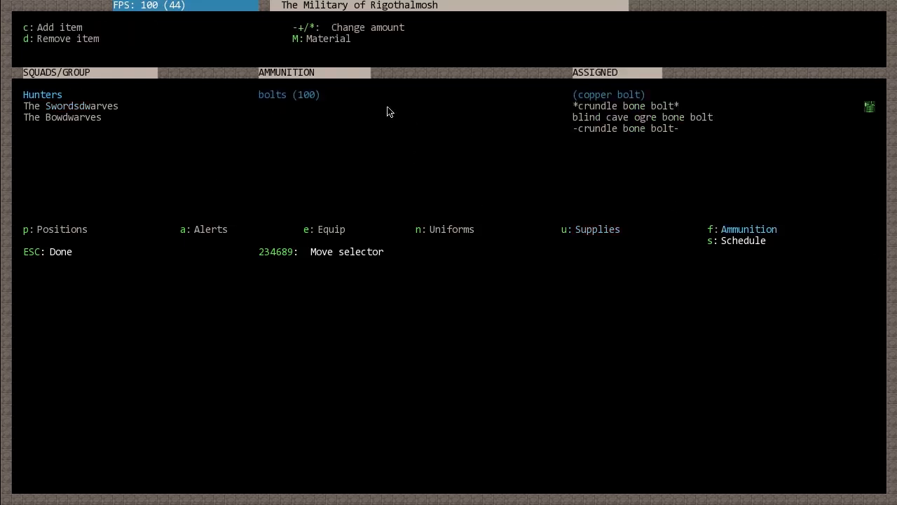
mouse_move(300, 107)
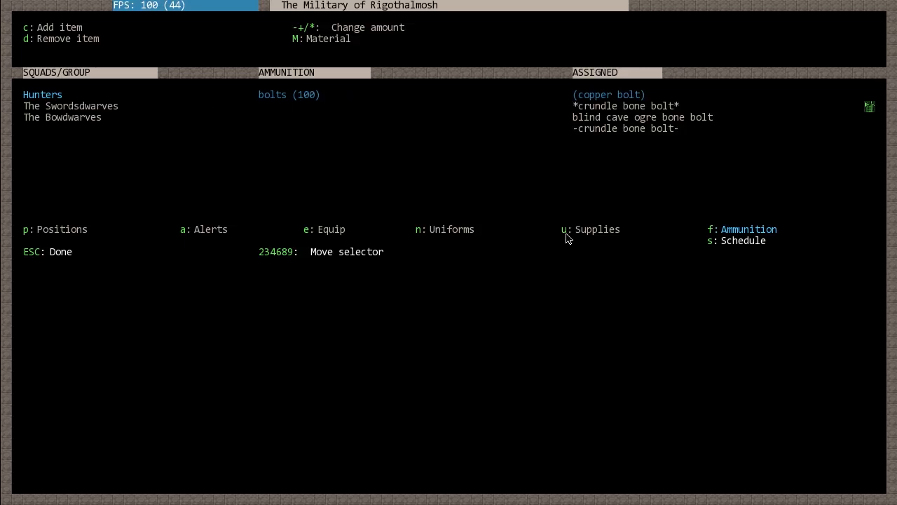
click(715, 241)
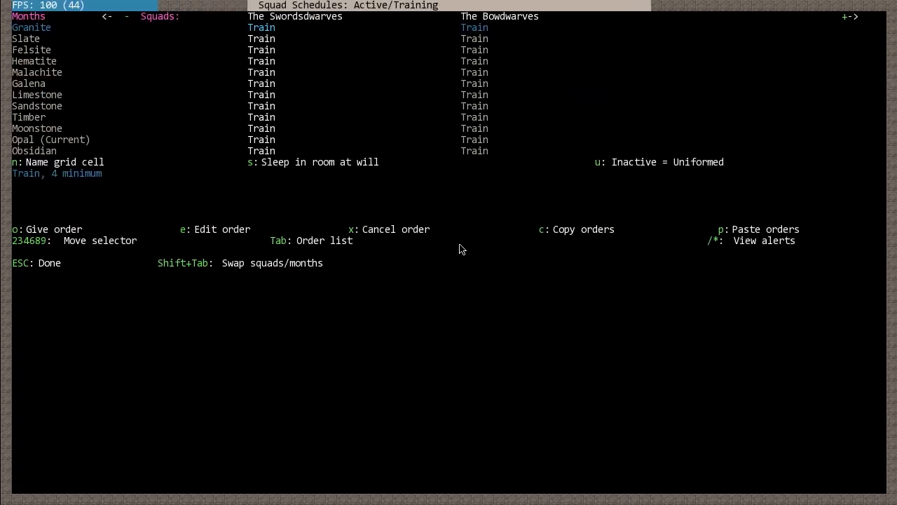
mouse_move(295, 92)
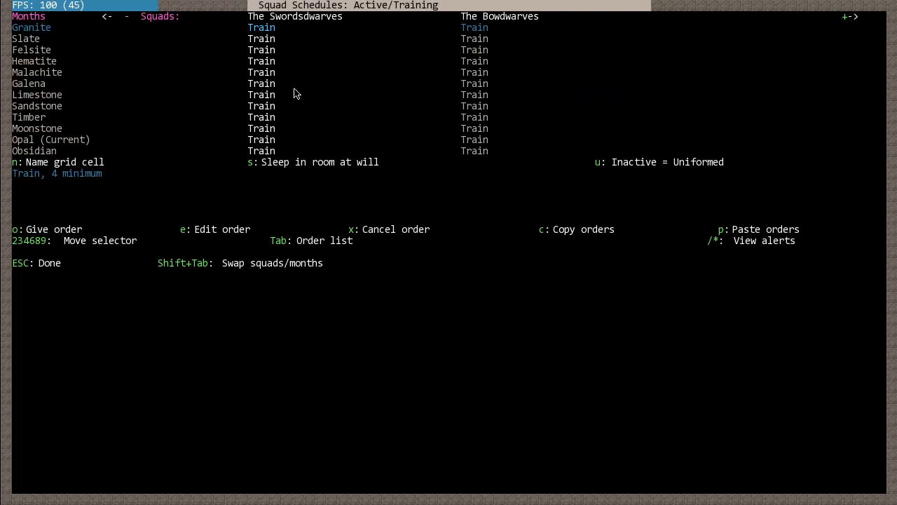
mouse_move(291, 115)
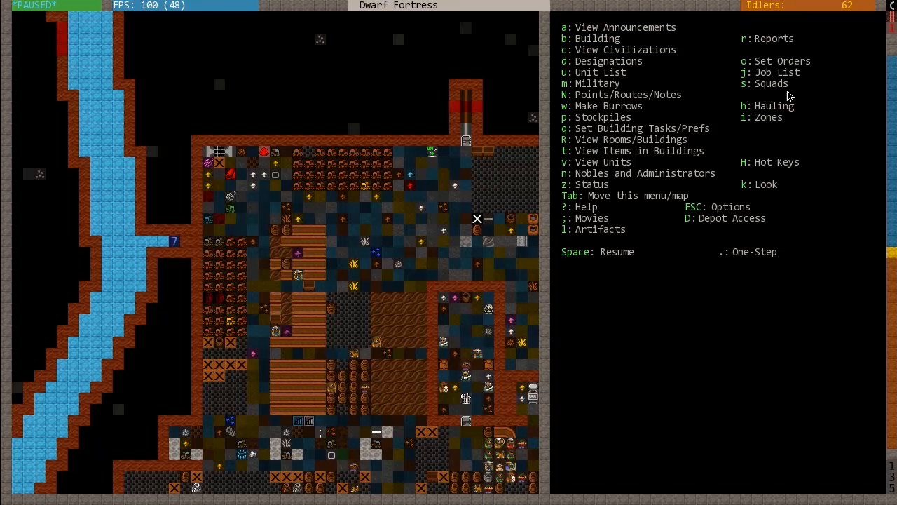
Show the squad orders list with the Swordsdwarves (7) and Bowdwarves (10)
key(s)
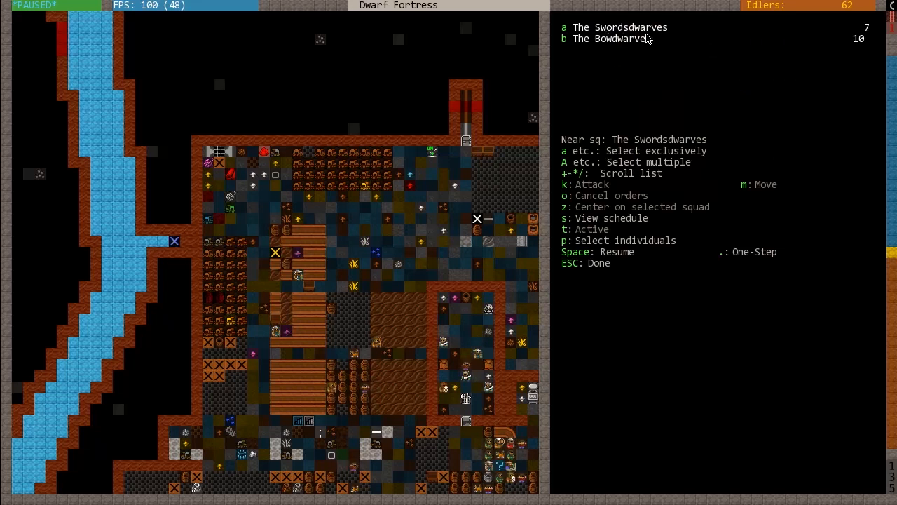
mouse_move(709, 65)
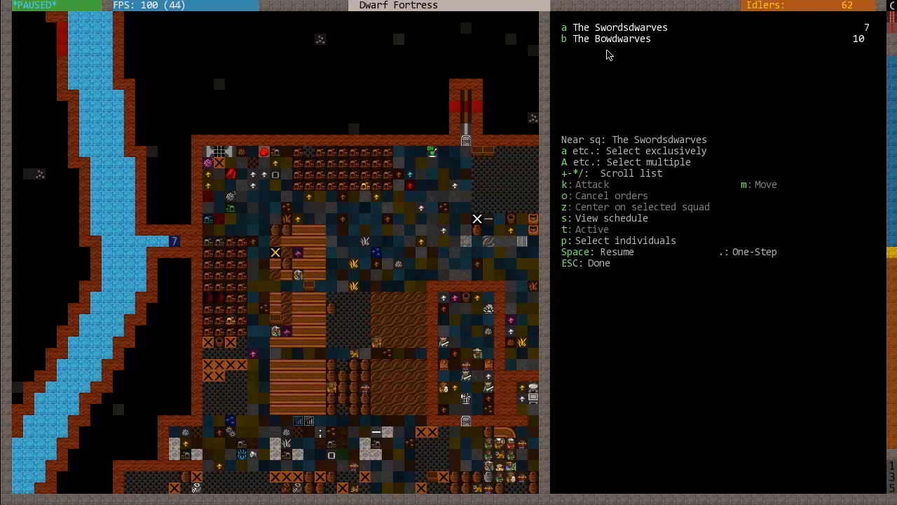
mouse_move(468, 342)
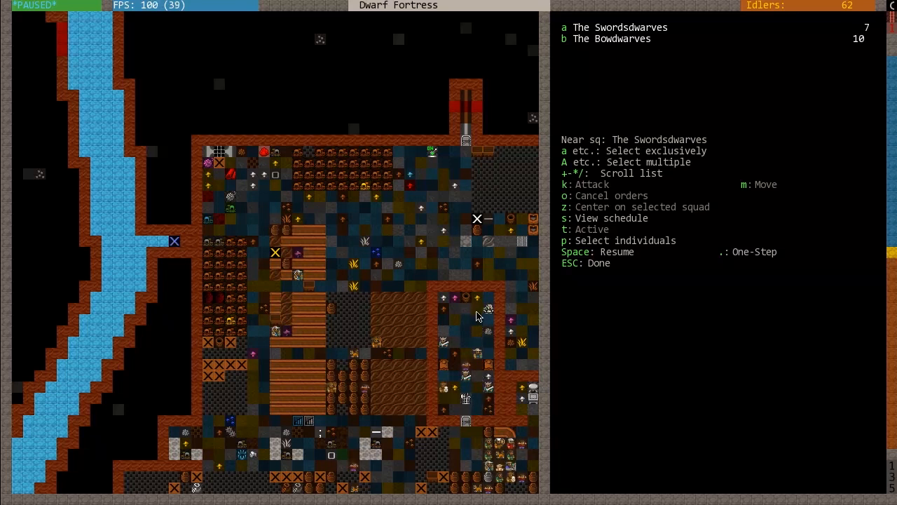
mouse_move(465, 337)
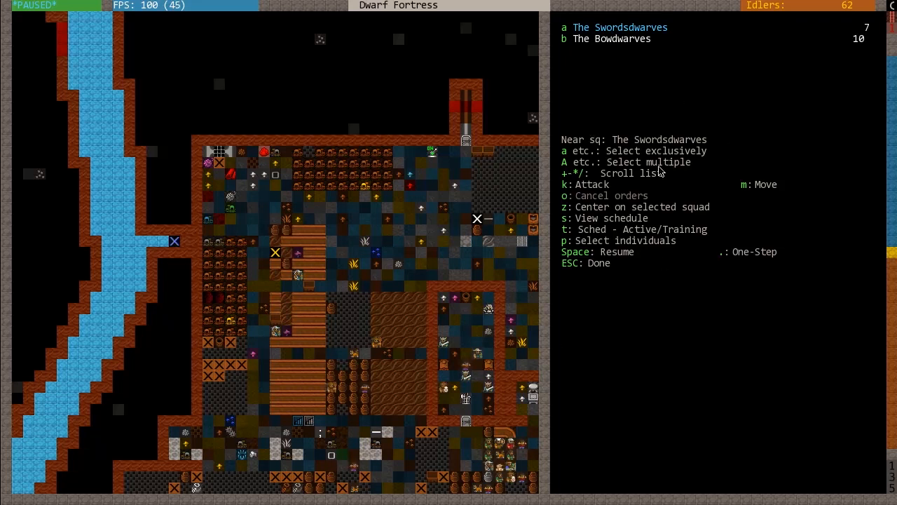
mouse_move(678, 335)
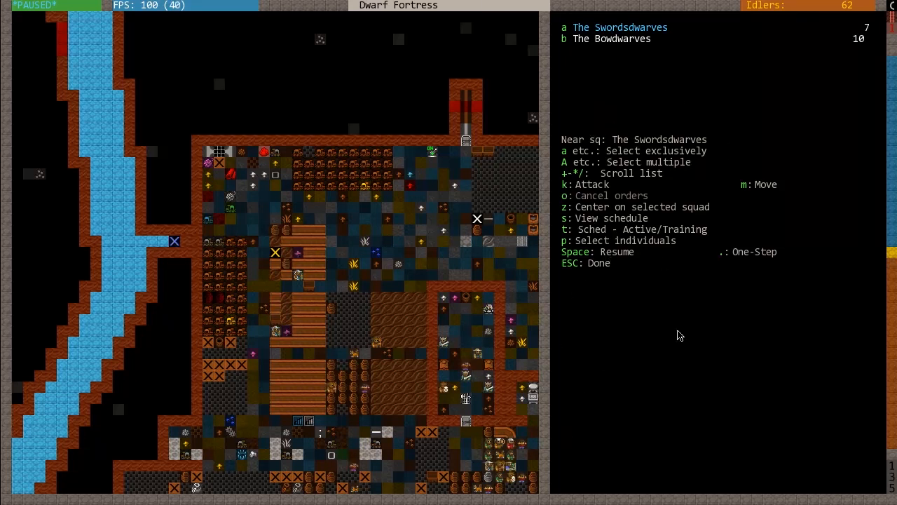
mouse_move(732, 228)
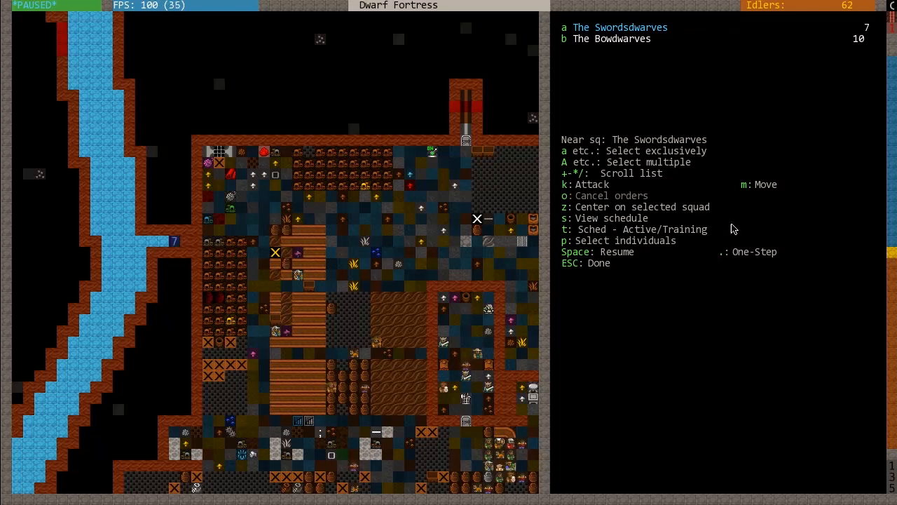
mouse_move(629, 147)
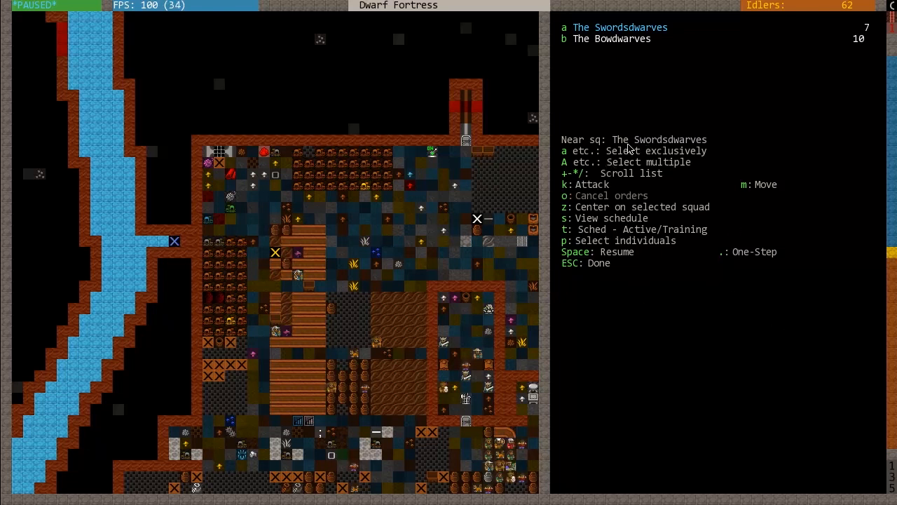
mouse_move(636, 162)
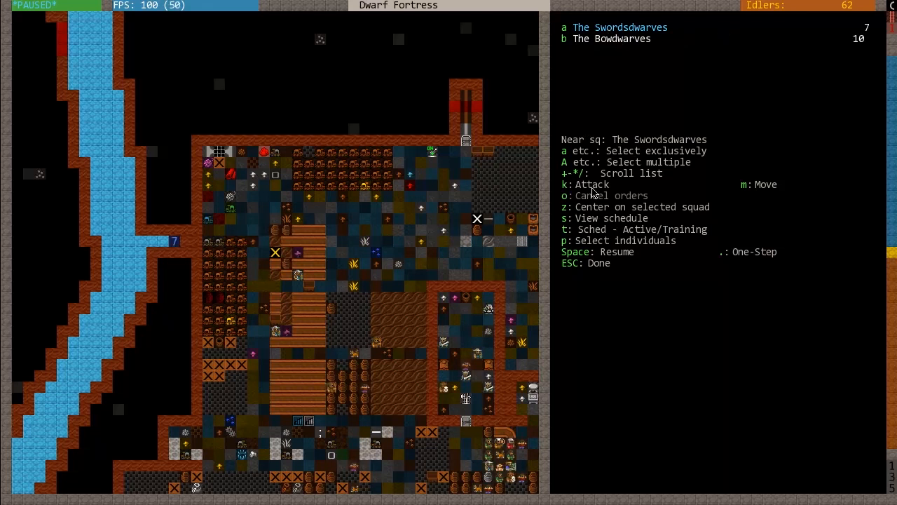
mouse_move(659, 182)
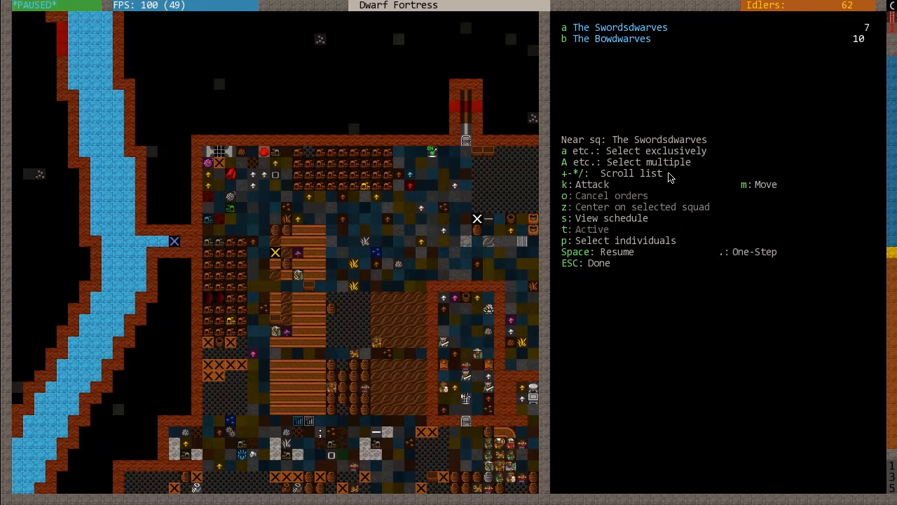
key(t)
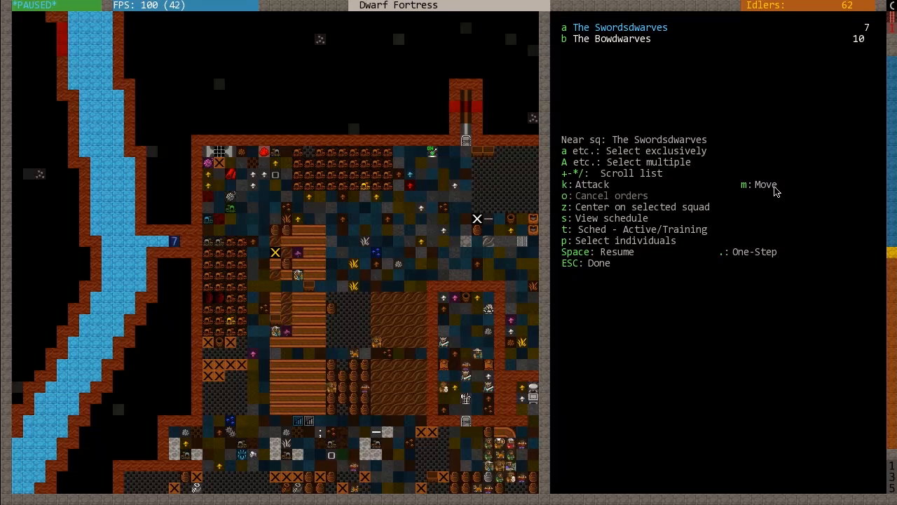
mouse_move(602, 221)
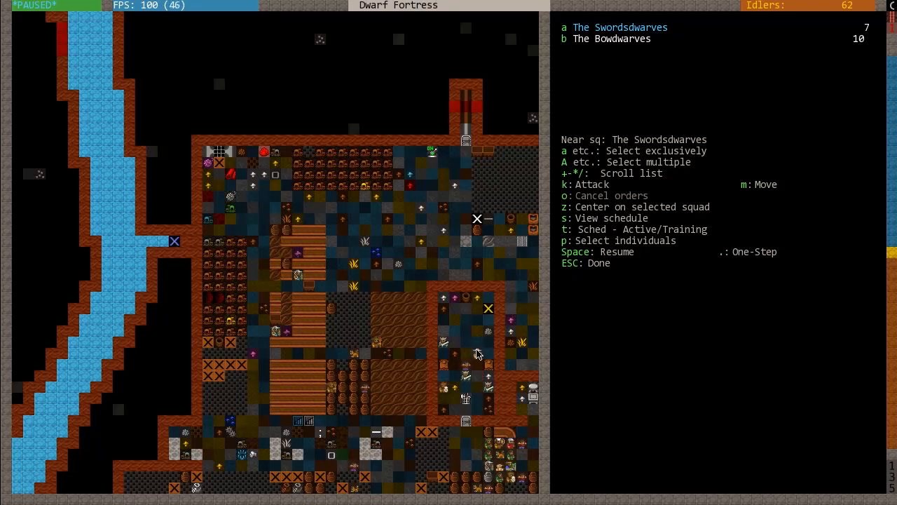
mouse_move(652, 250)
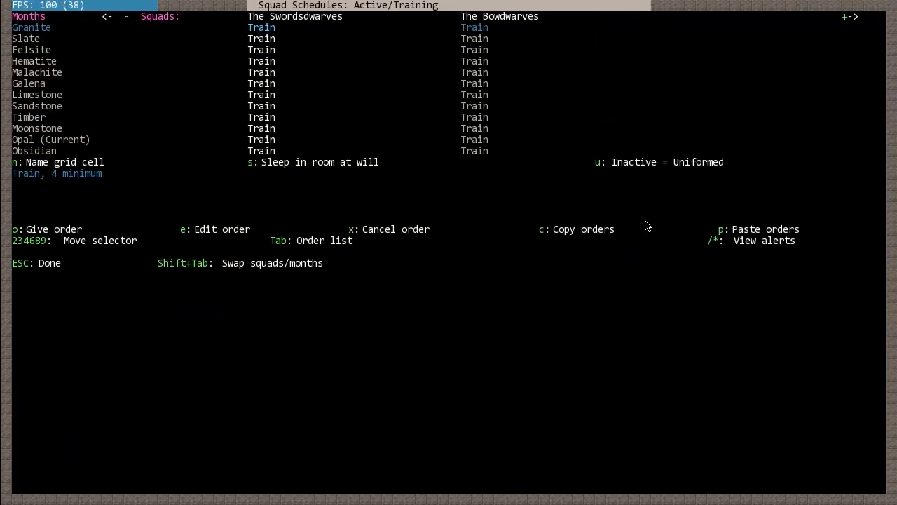
mouse_move(115, 285)
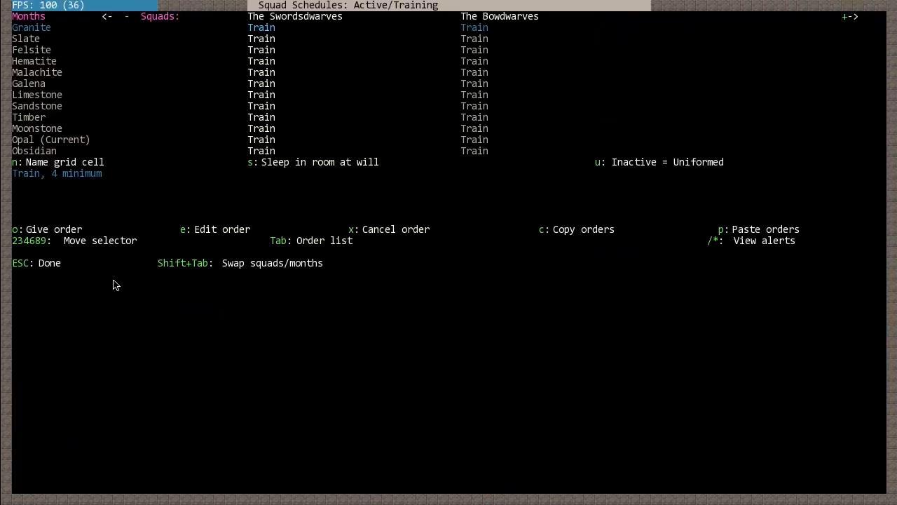
mouse_move(708, 251)
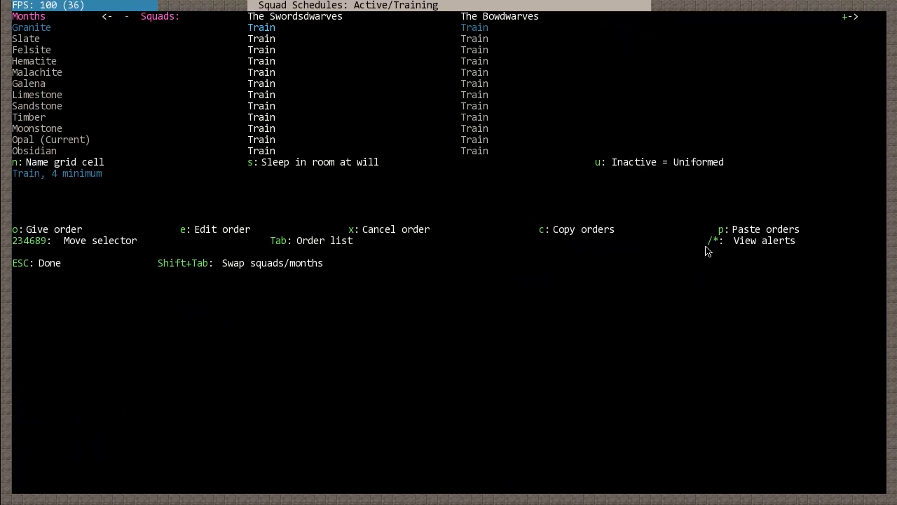
Leave the squad schedules screen back to the squad orders list
key(Escape)
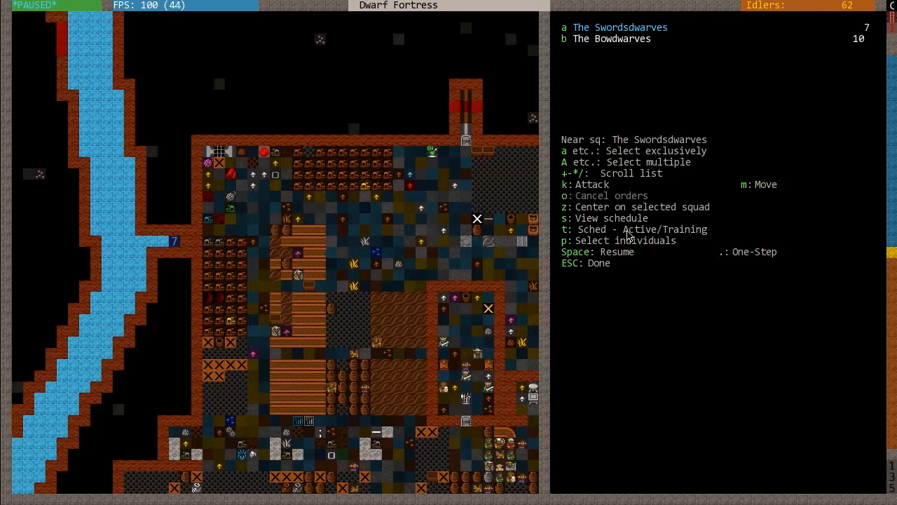
mouse_move(558, 235)
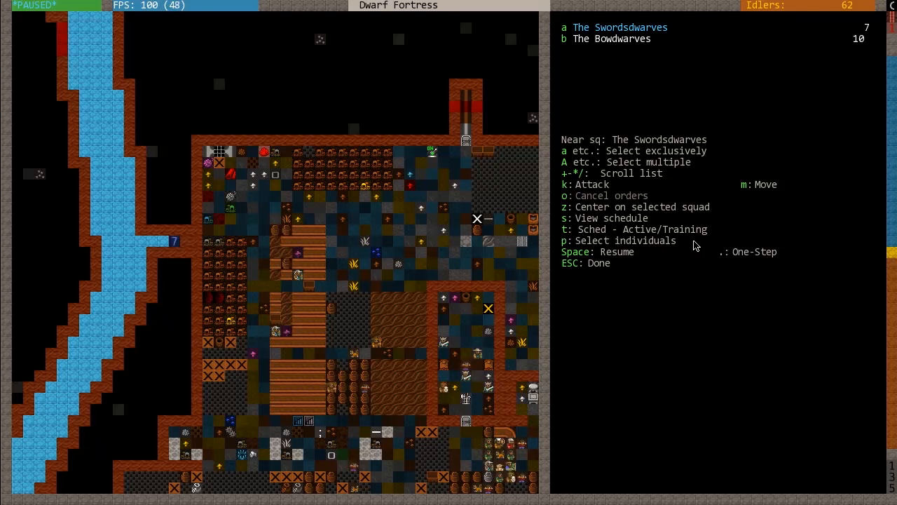
mouse_move(676, 245)
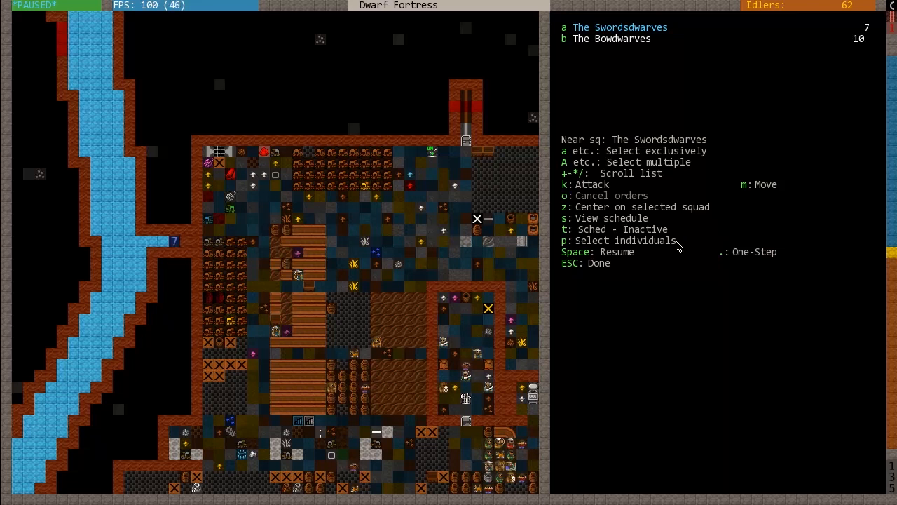
Restore the Swordsdwarves' schedule to Active/Training
key(t)
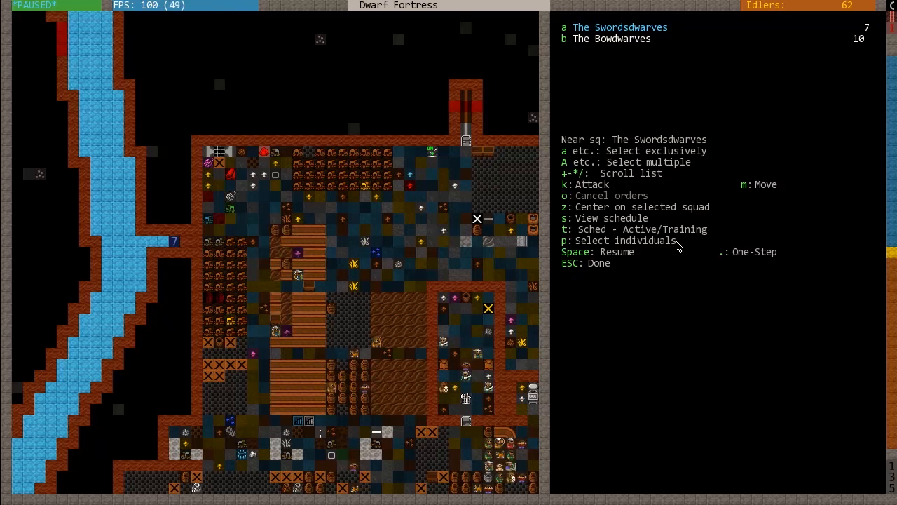
mouse_move(788, 286)
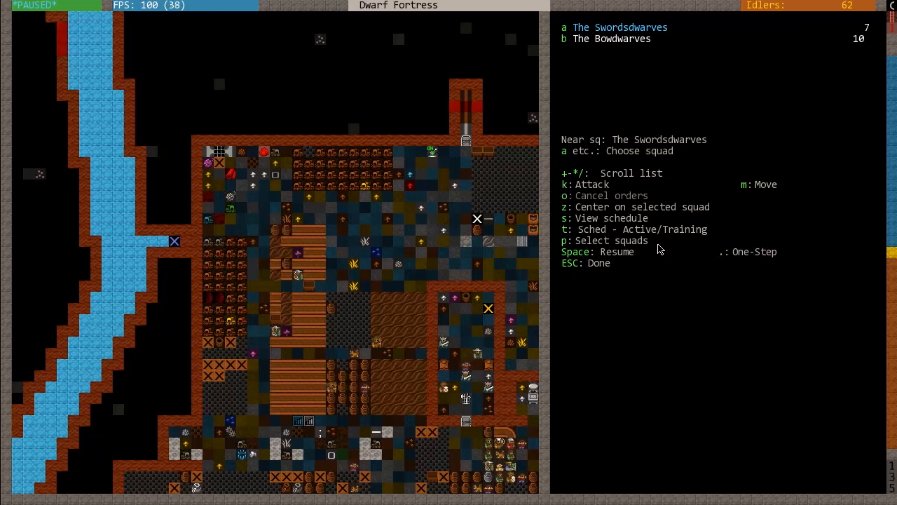
Switch the squad orders panel to picking individual Swordsdwarves soldiers
key(p)
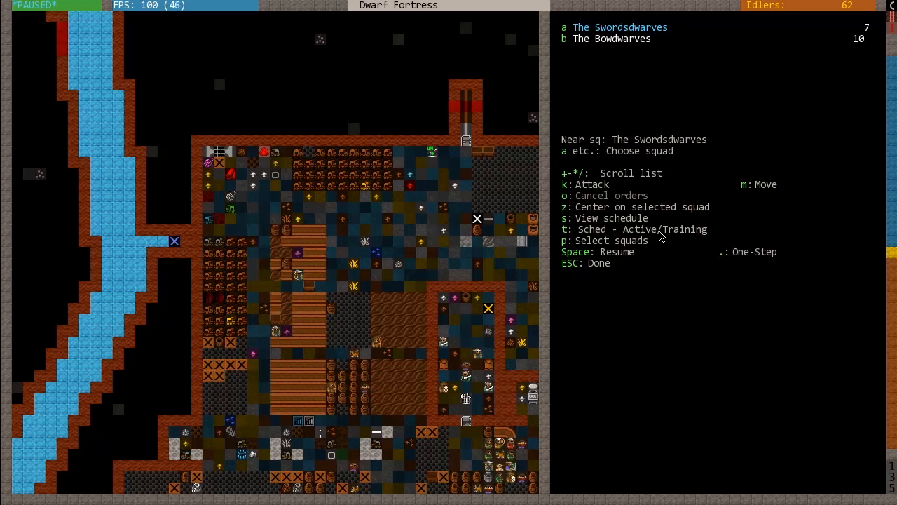
mouse_move(638, 162)
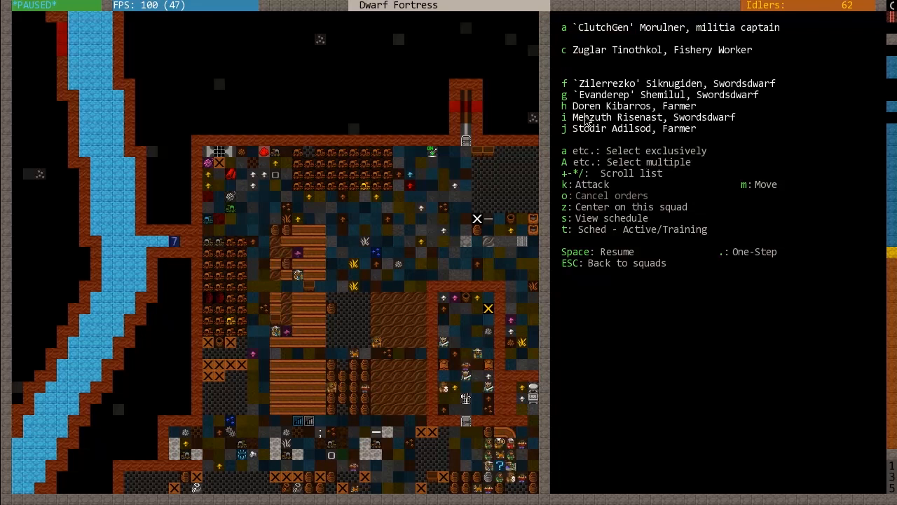
mouse_move(688, 134)
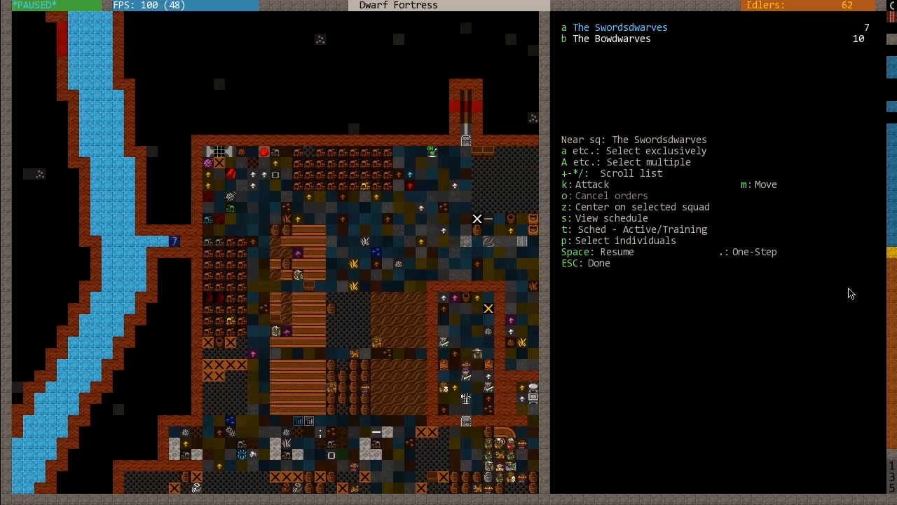
mouse_move(768, 268)
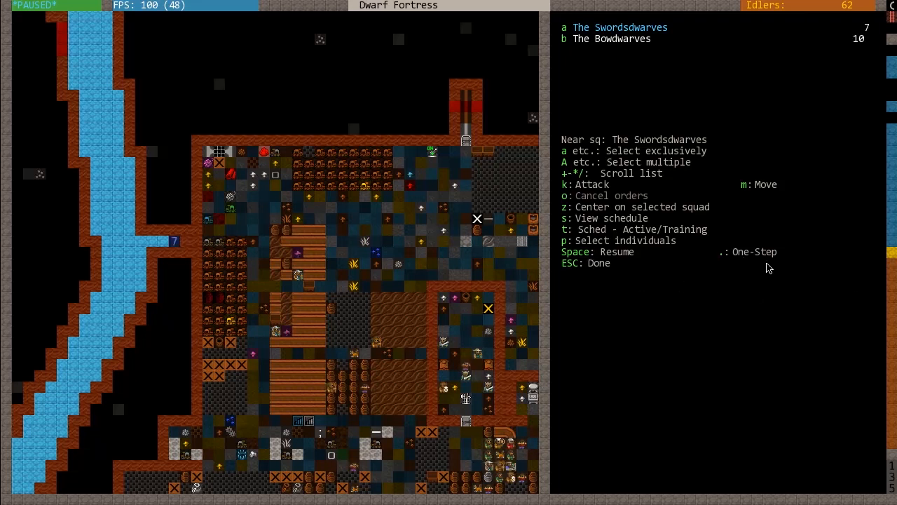
mouse_move(785, 236)
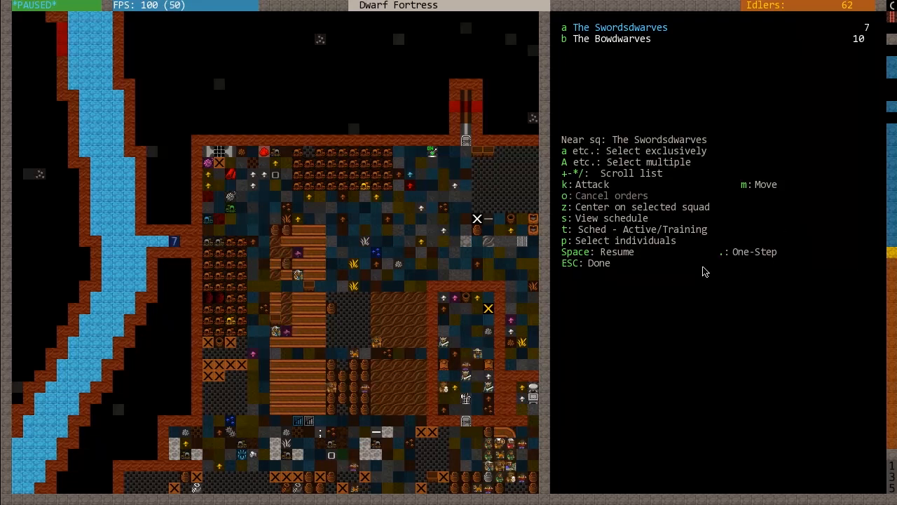
Leave squad orders to view the forested surface and its shrub tile
key(Escape)
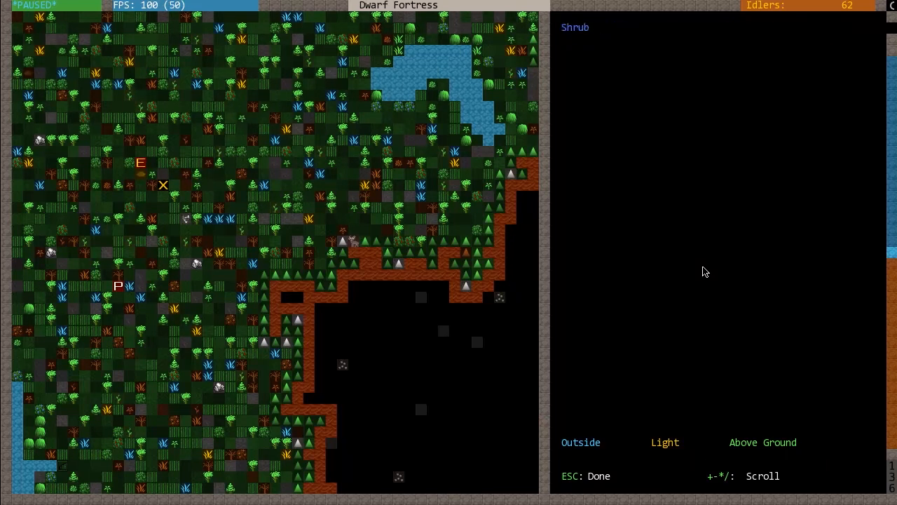
Begin a kill order and move the target marker toward the giant moose bull
key(Escape)
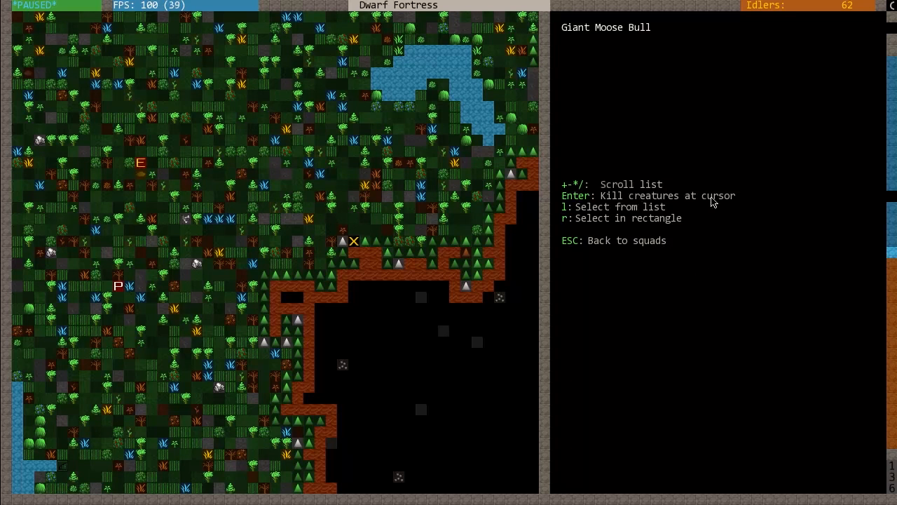
mouse_move(608, 235)
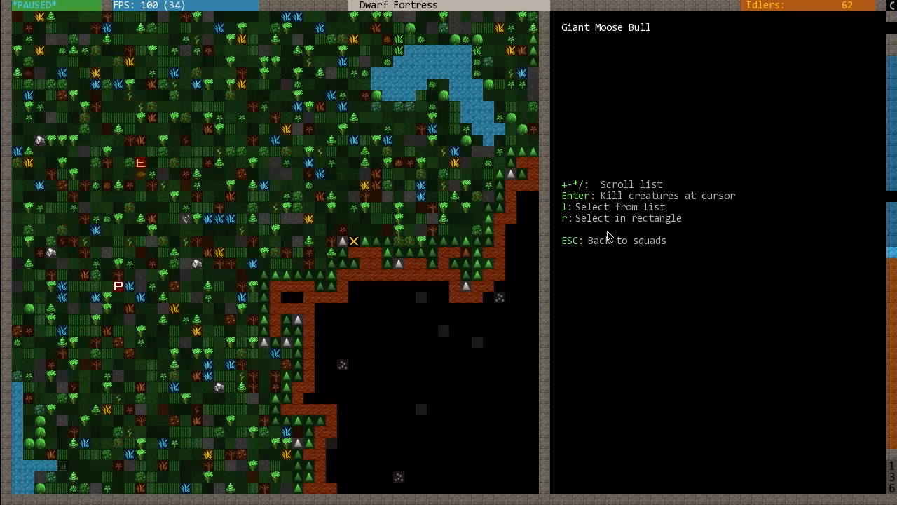
mouse_move(674, 232)
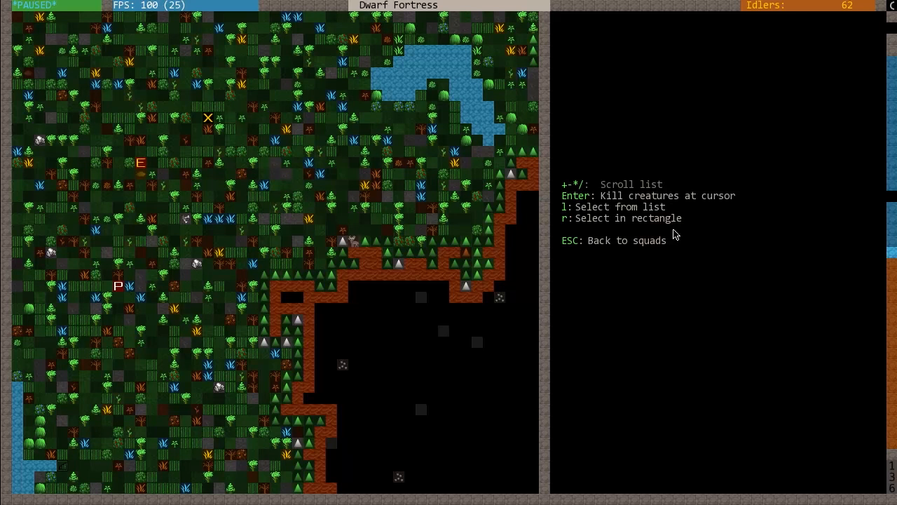
key(r)
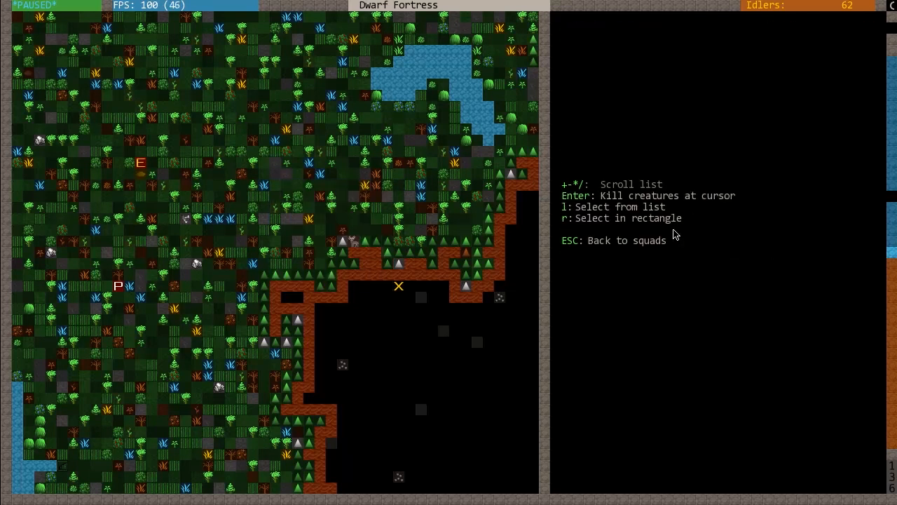
List the targetable creatures, including the giant moose bull, crundles and cave crocodile
key(l)
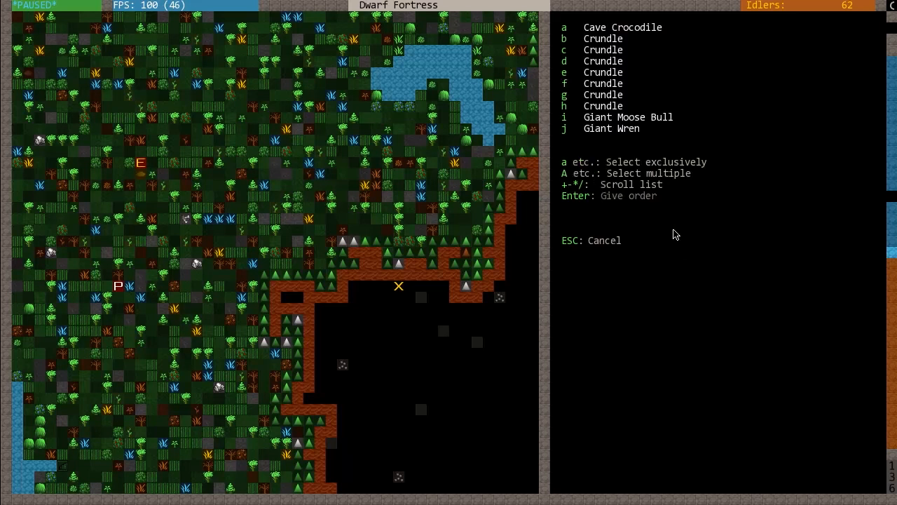
mouse_move(624, 161)
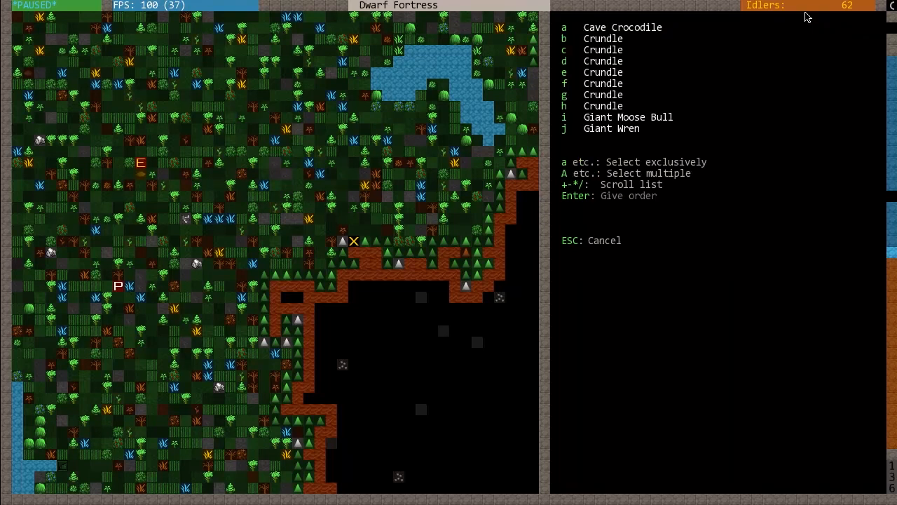
mouse_move(717, 106)
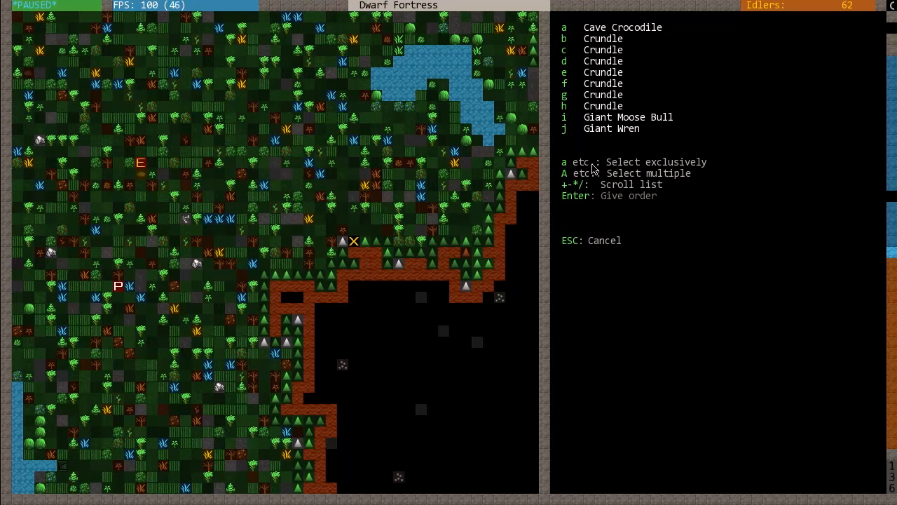
mouse_move(636, 194)
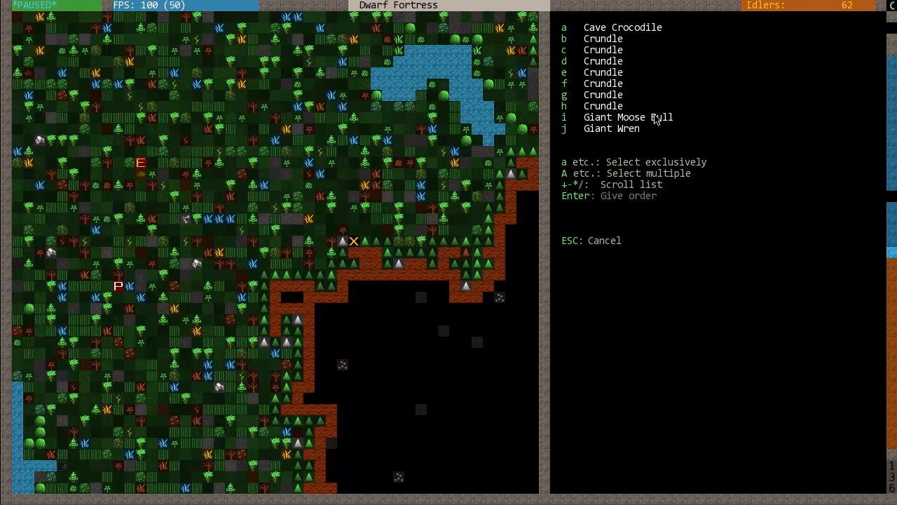
mouse_move(664, 129)
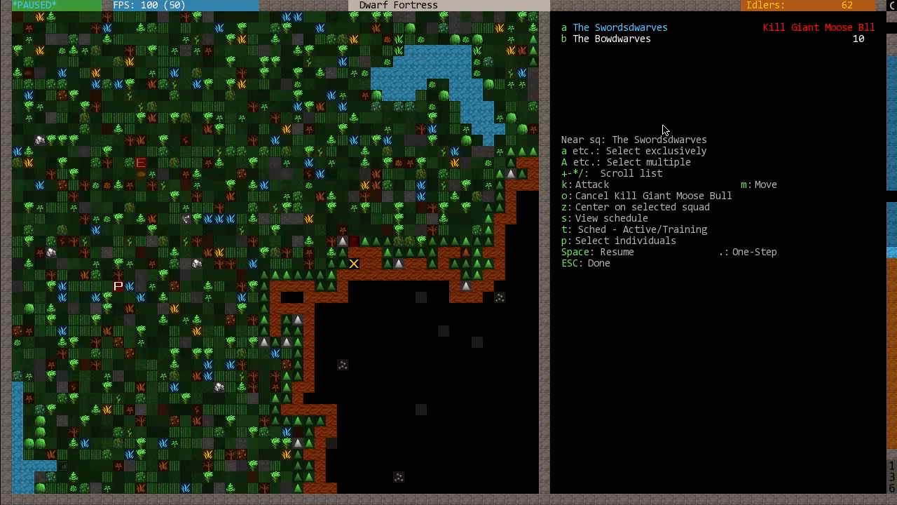
Leave the squads menu after the moose kill order and look around the map
key(Escape)
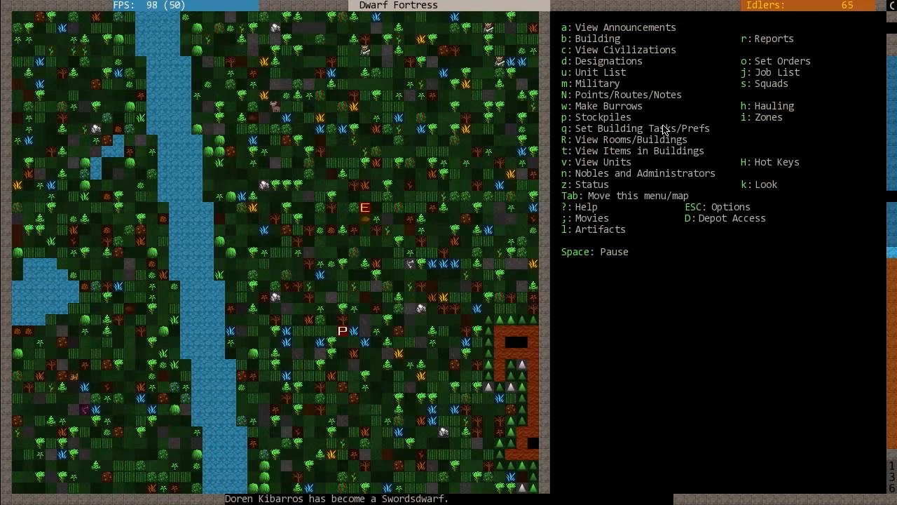
scroll(down, 3)
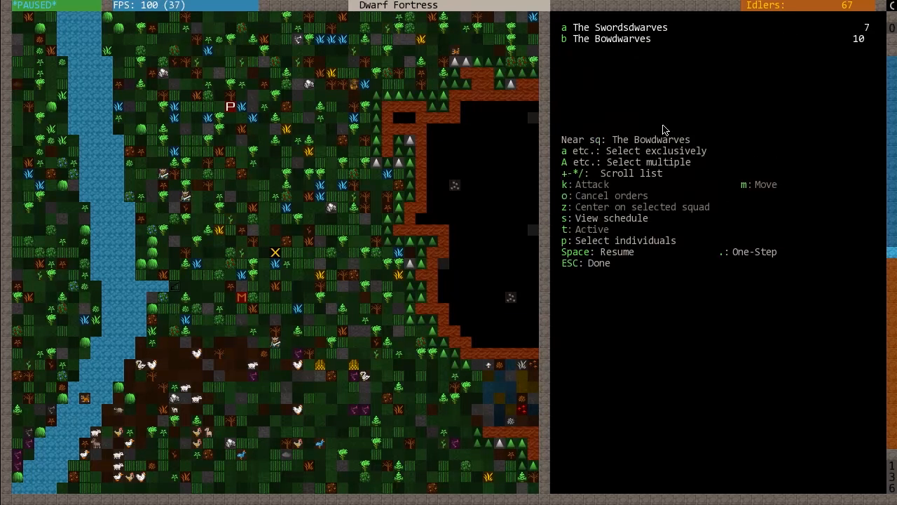
Start a squad attack order and list the available target creatures
key(t)
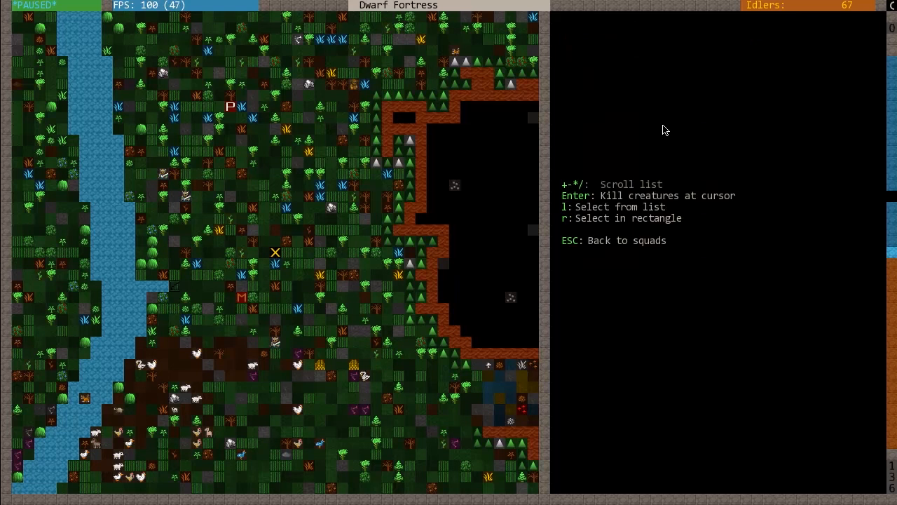
key(l)
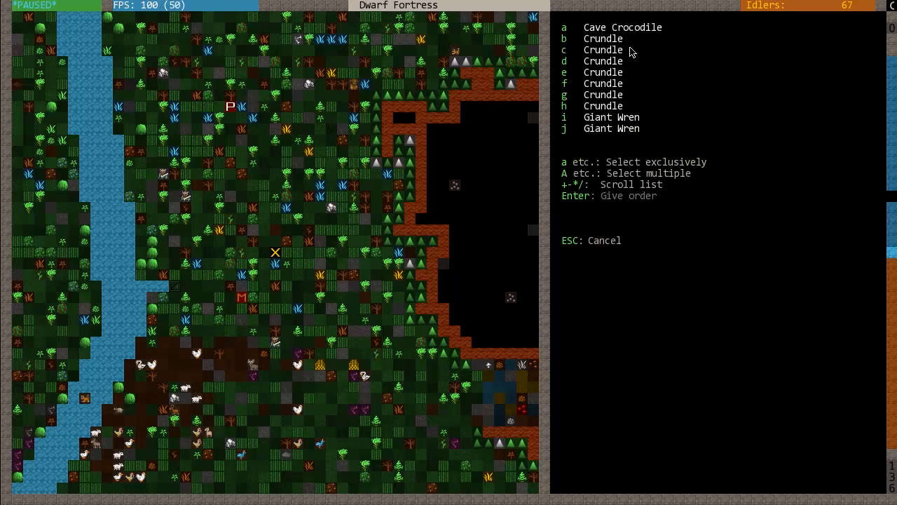
mouse_move(631, 115)
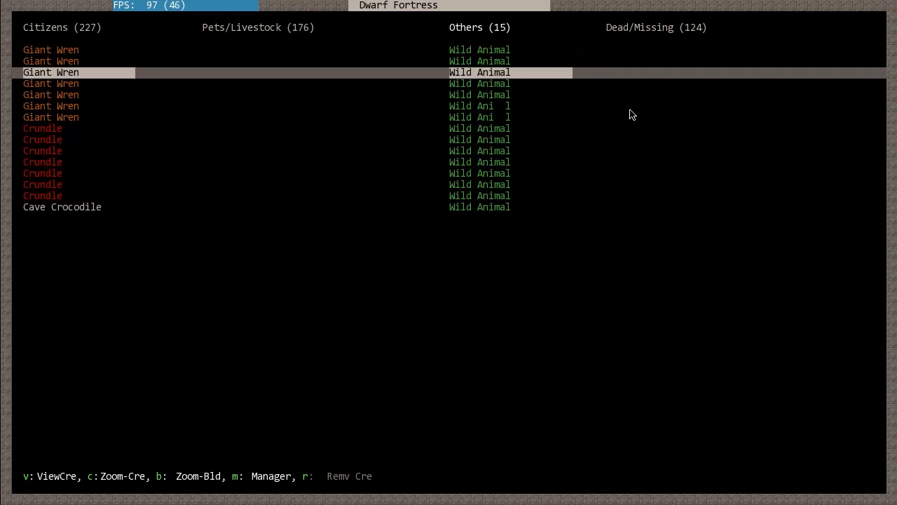
key(down)
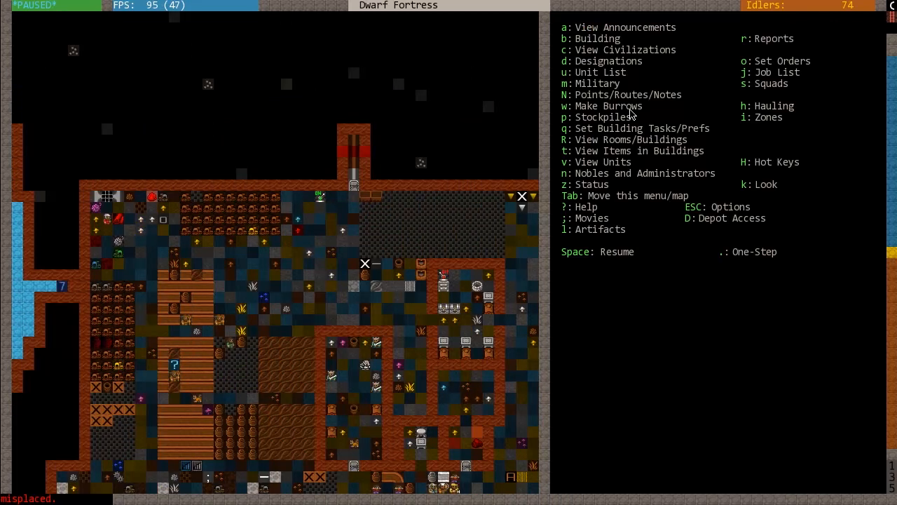
mouse_move(370, 231)
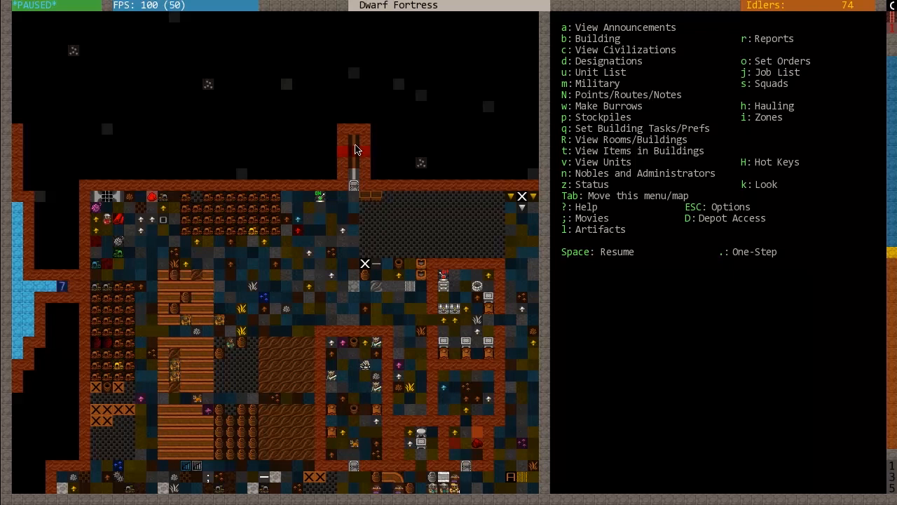
key(k)
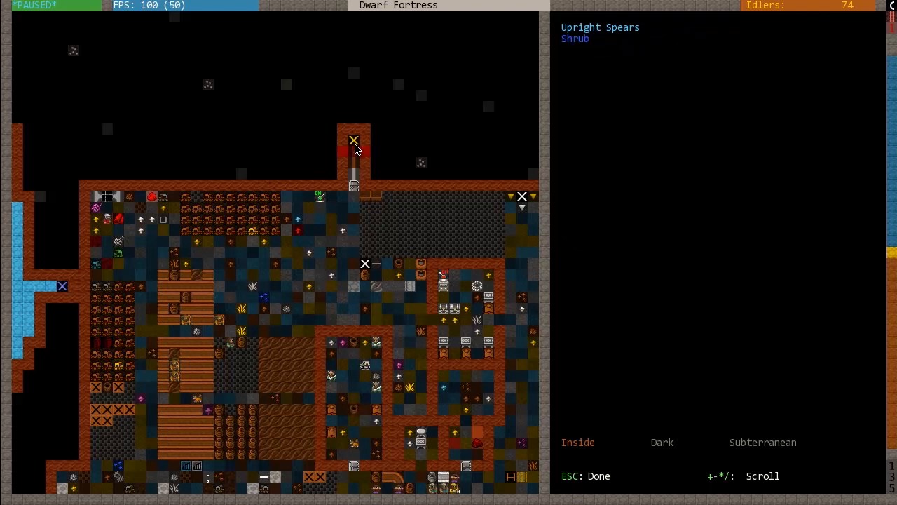
Select upright spears as the trap type to build
key(Escape)
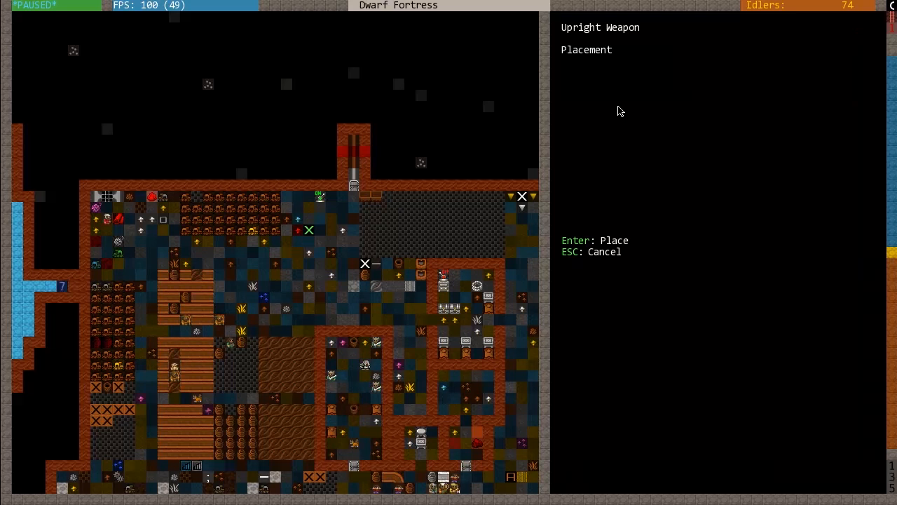
Confirm the upright spear trap's position at the top of the corridor
key(Enter)
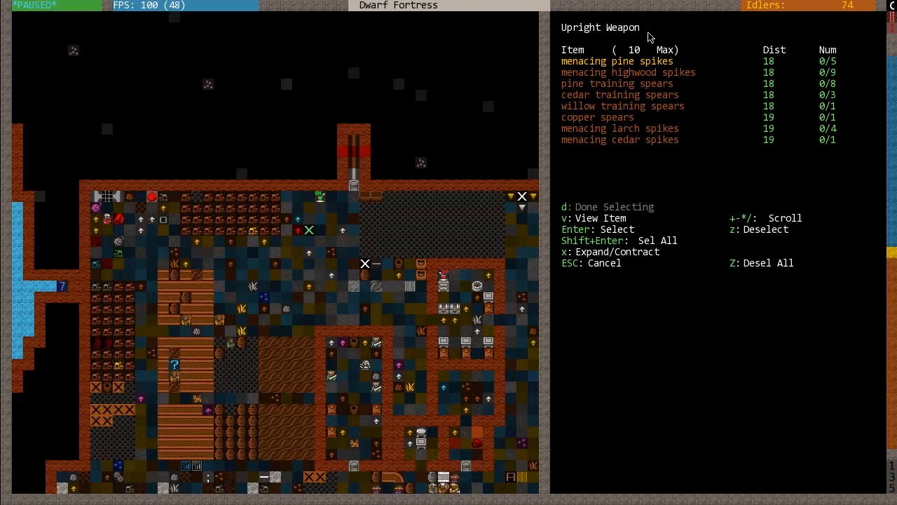
mouse_move(722, 89)
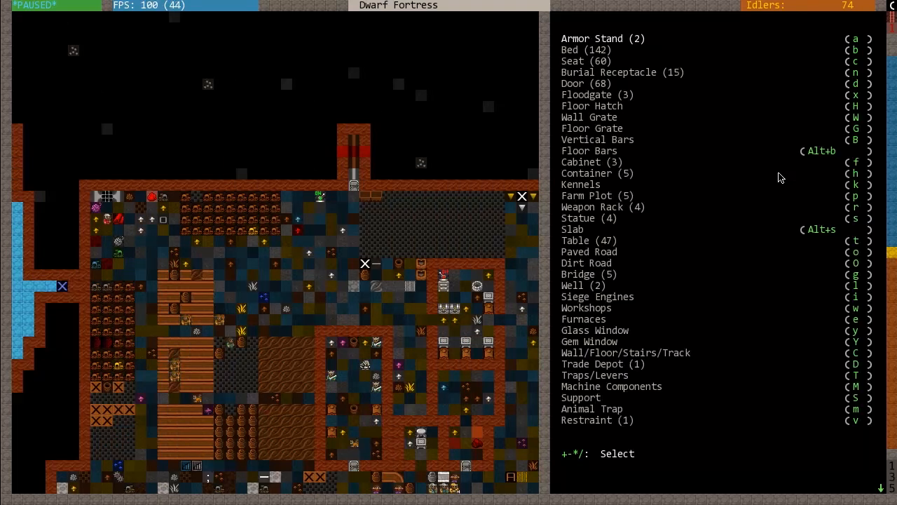
Inspect the chalk lever and the mechanic's workshop, then return to the main map menu
key(Escape)
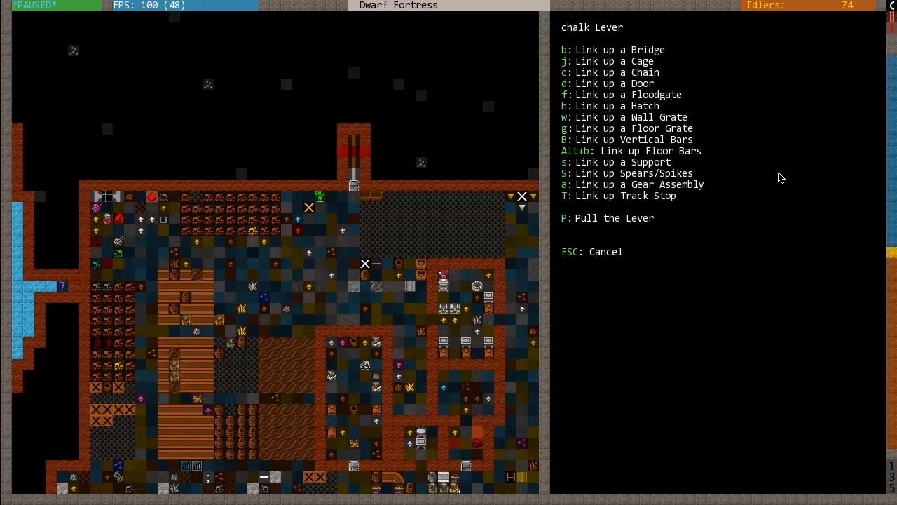
mouse_move(653, 164)
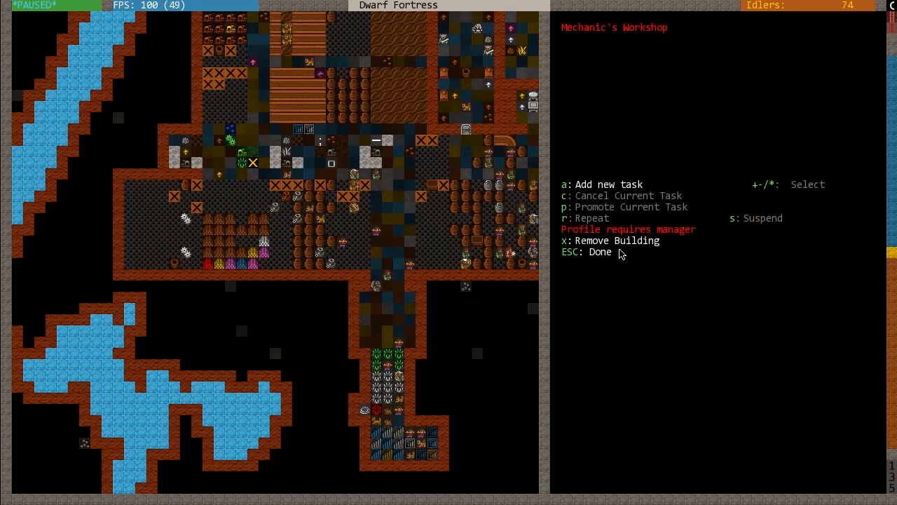
key(Escape)
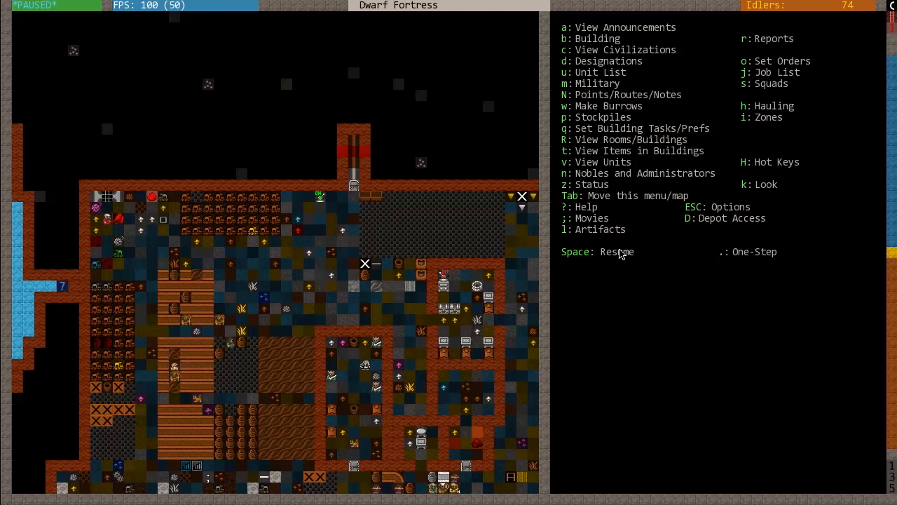
mouse_move(505, 189)
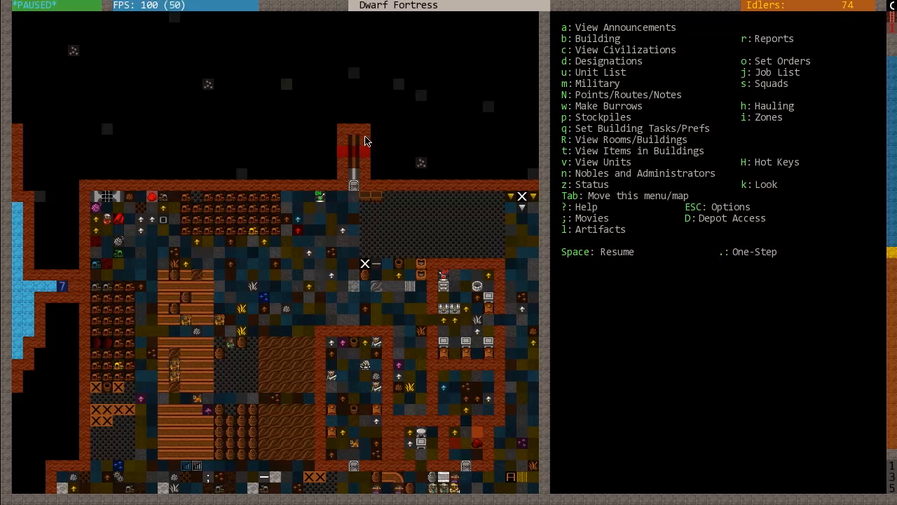
mouse_move(350, 163)
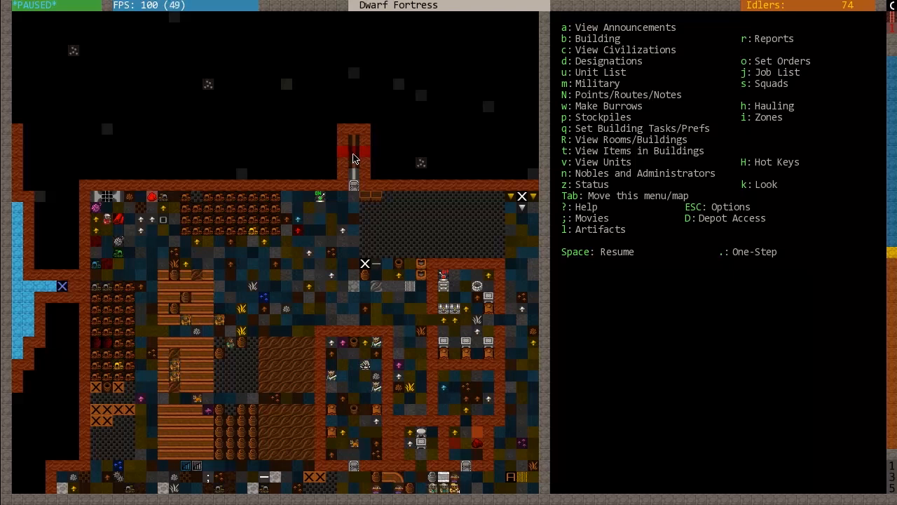
mouse_move(361, 143)
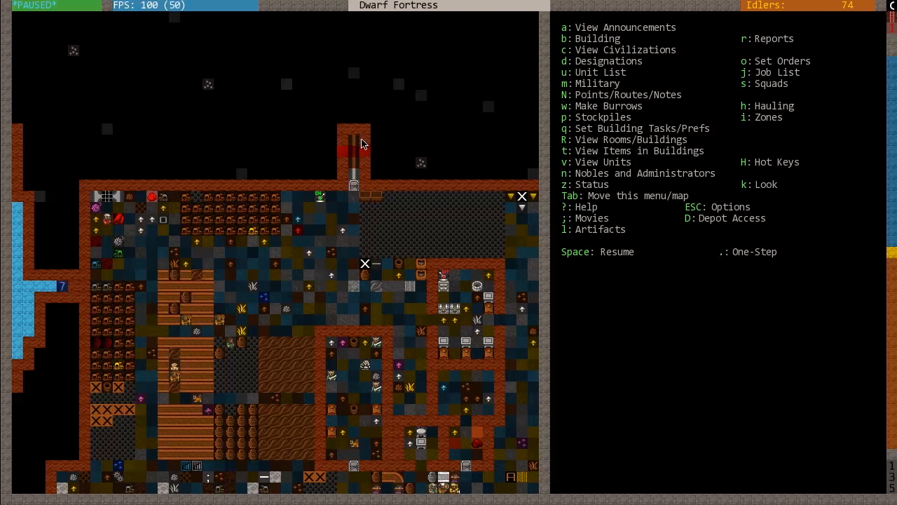
mouse_move(373, 135)
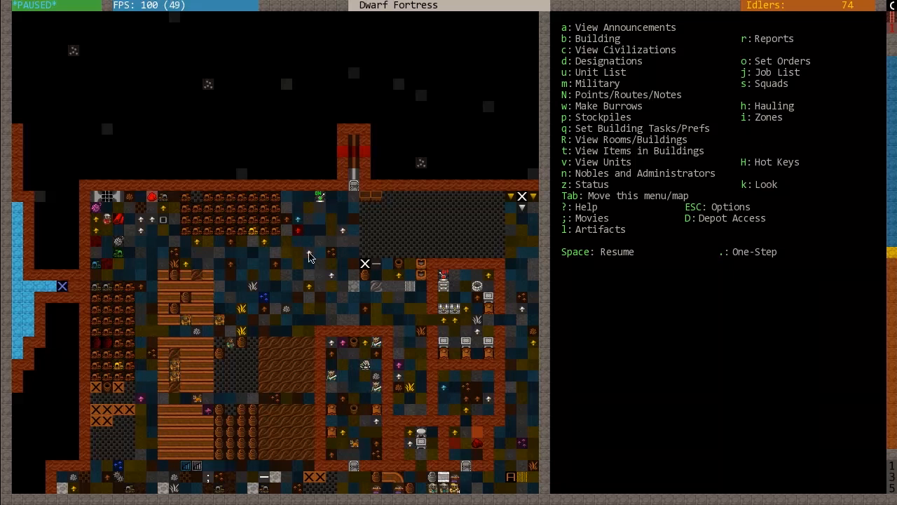
mouse_move(370, 334)
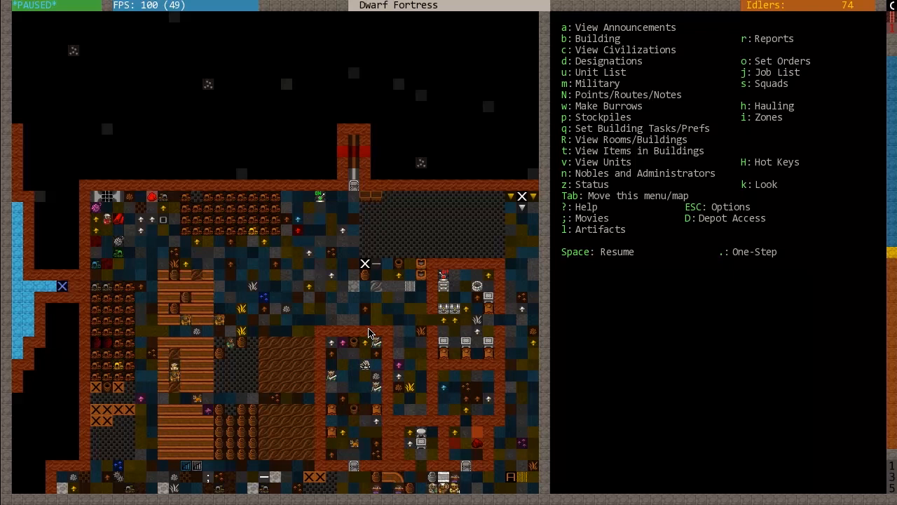
mouse_move(279, 221)
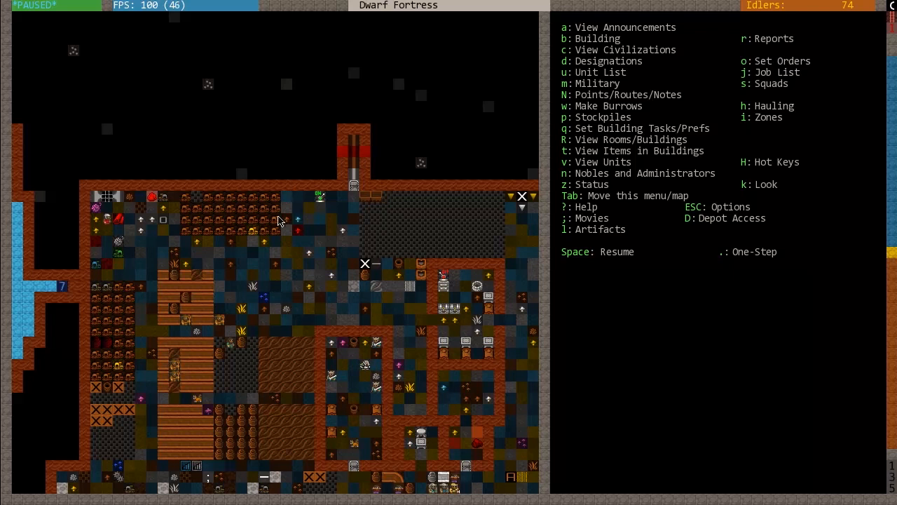
mouse_move(303, 238)
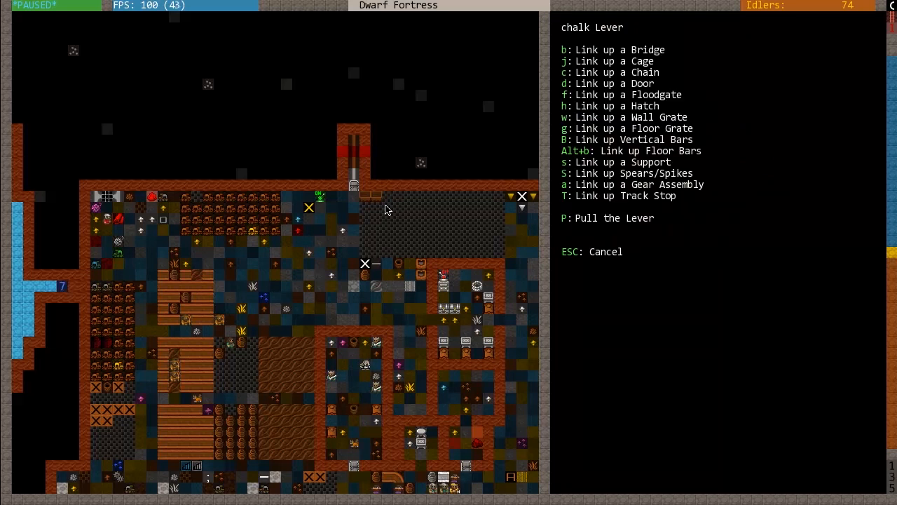
Queue a pull of the chalk lever and let the game run briefly before pausing again
key(P)
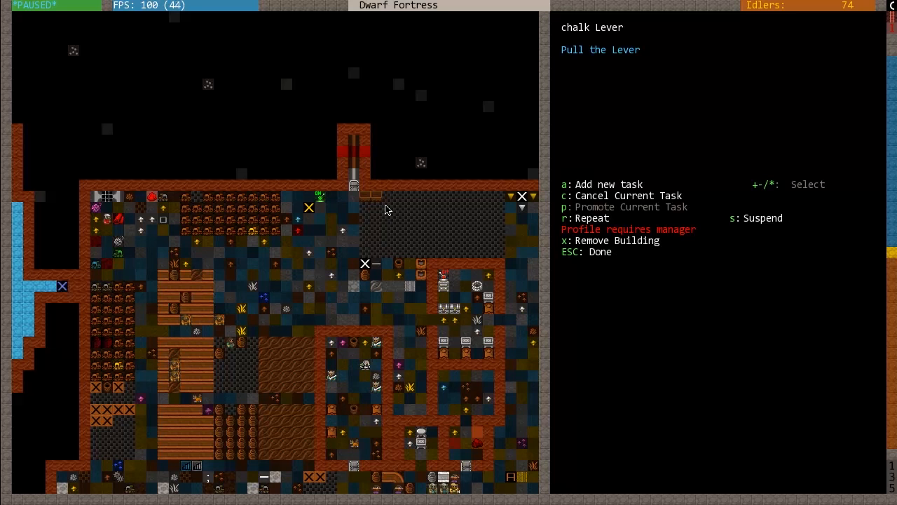
key(Escape)
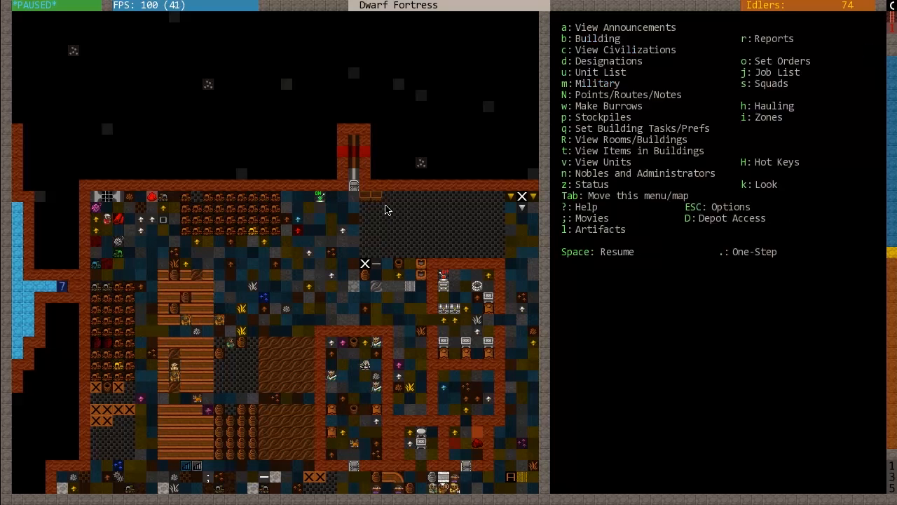
key(space)
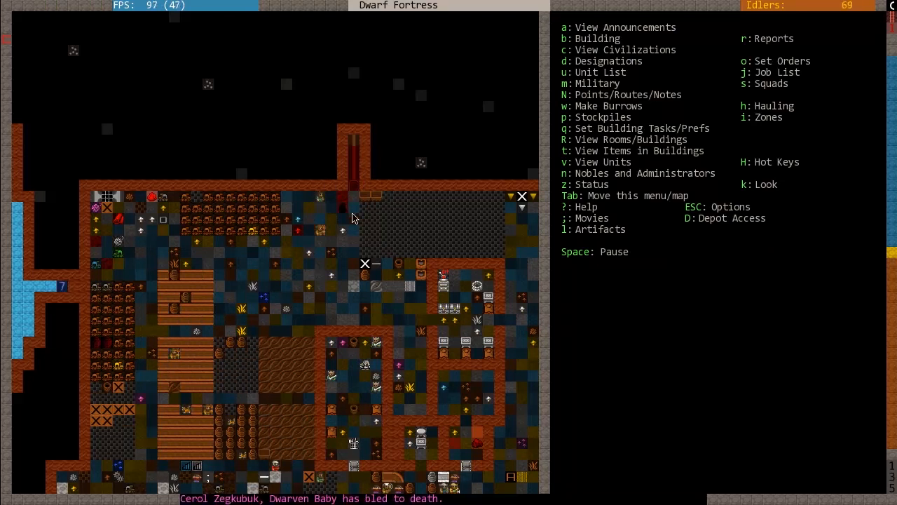
key(space)
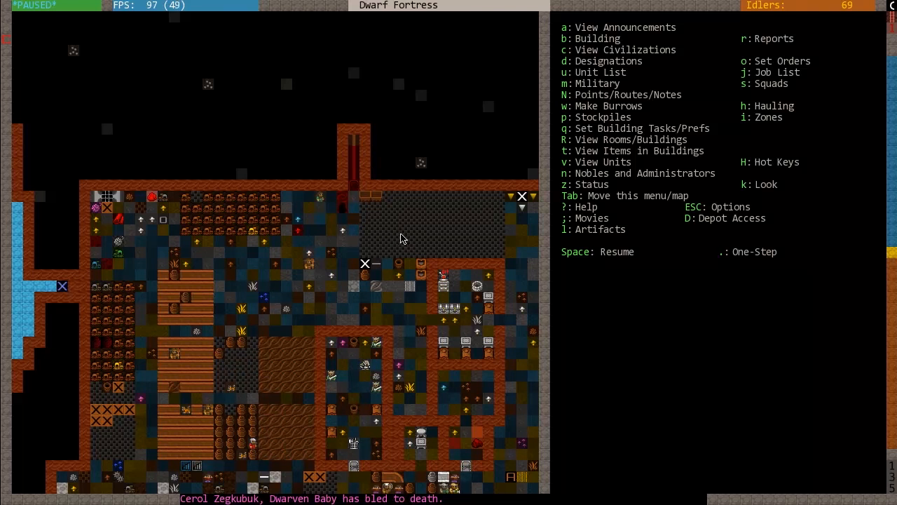
mouse_move(384, 196)
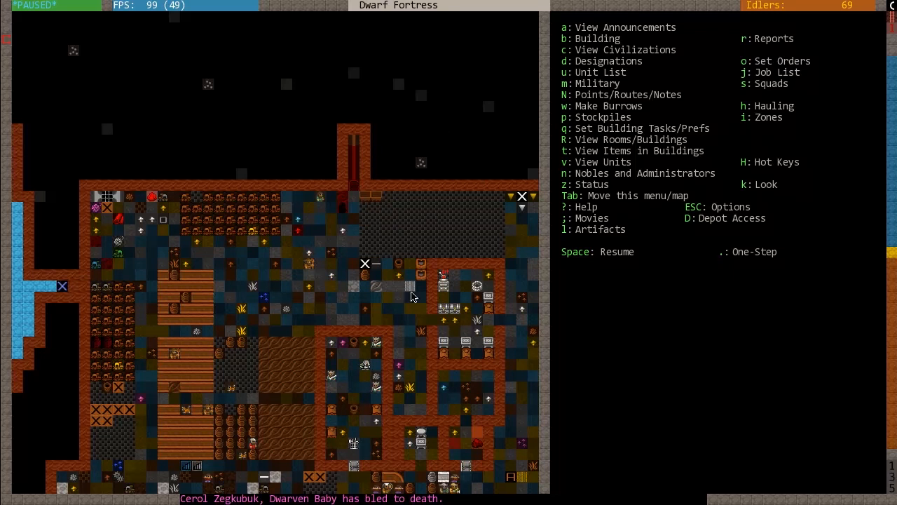
mouse_move(414, 151)
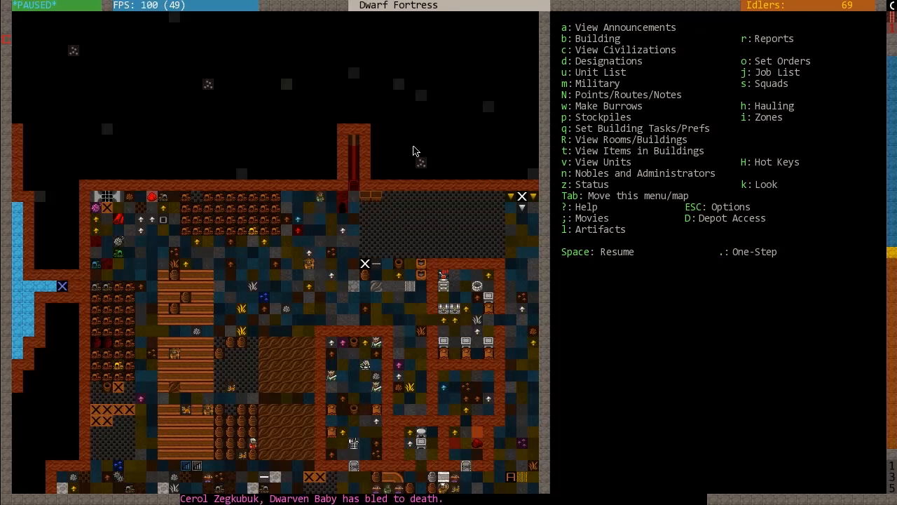
mouse_move(272, 163)
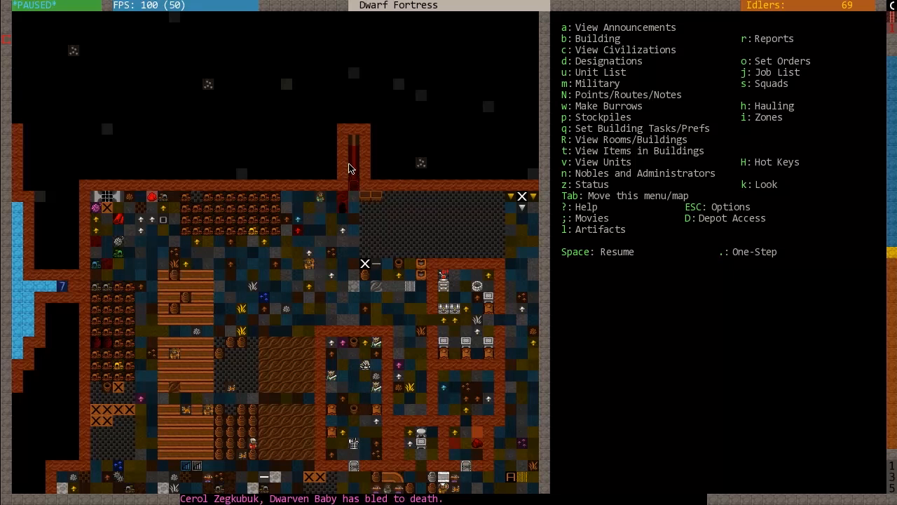
mouse_move(325, 253)
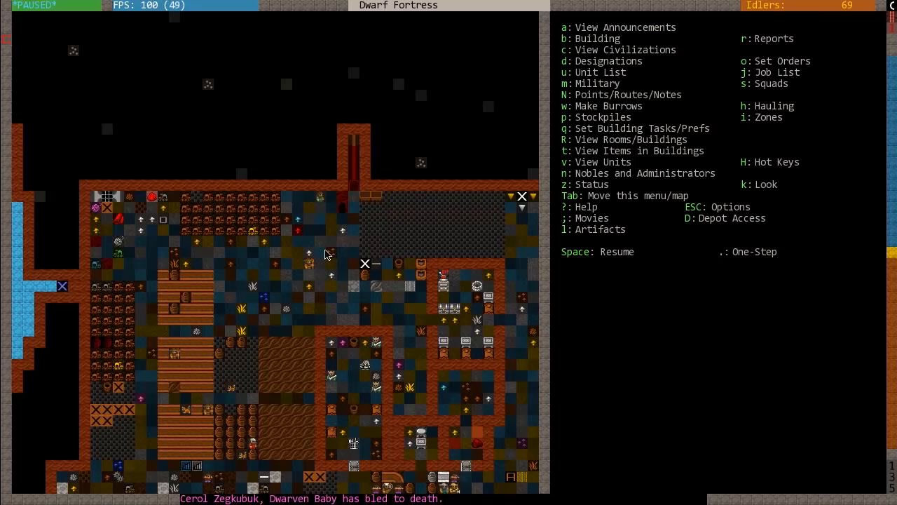
mouse_move(323, 264)
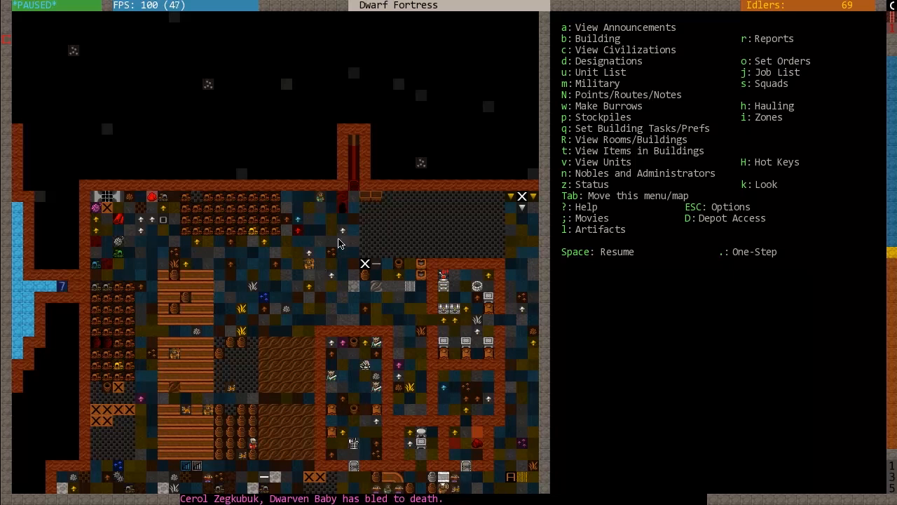
mouse_move(420, 298)
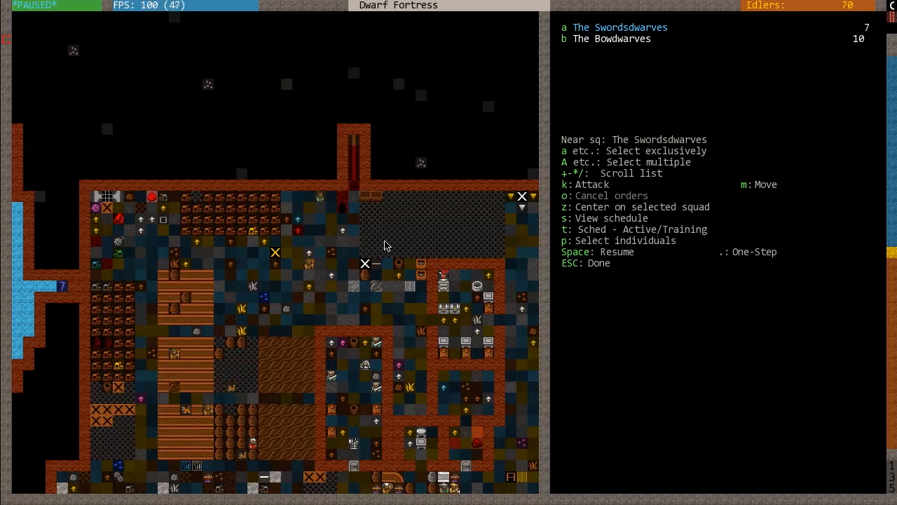
Station The Swordsdwarves at the top of the corridor and let the game run briefly
key(m)
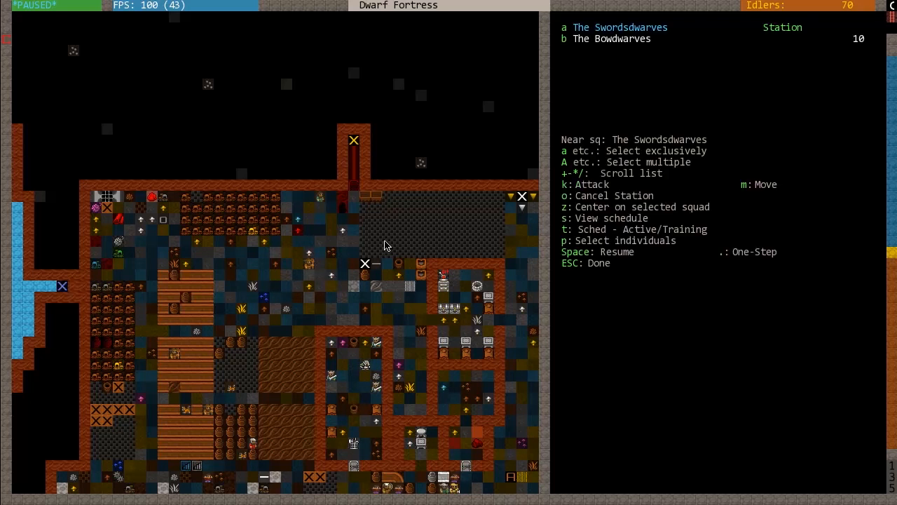
key(space)
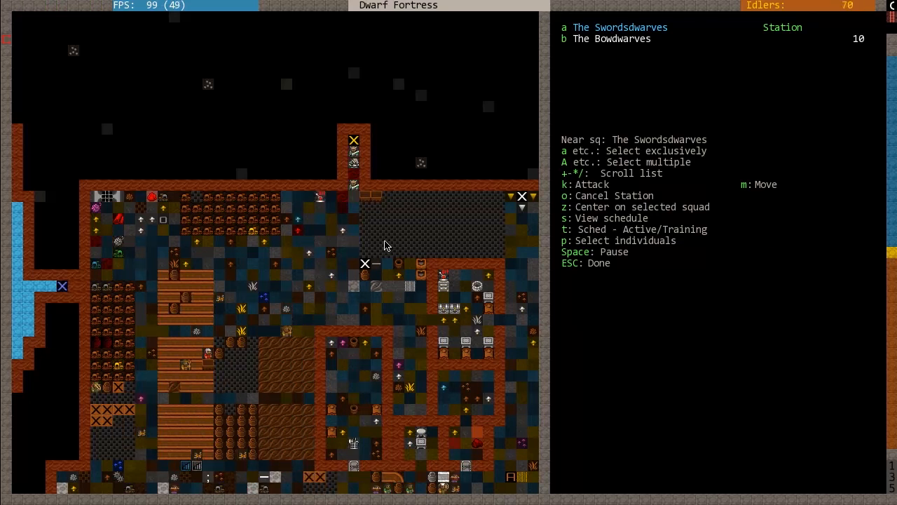
key(space)
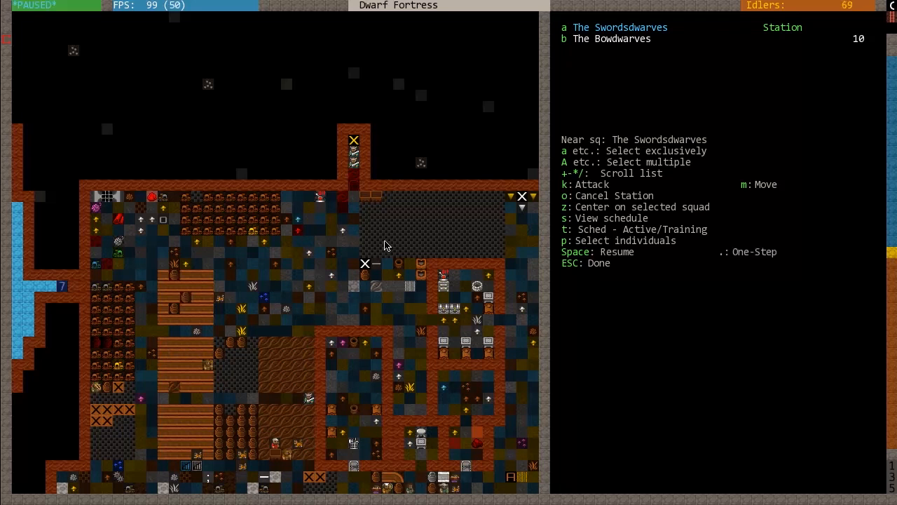
key(Escape)
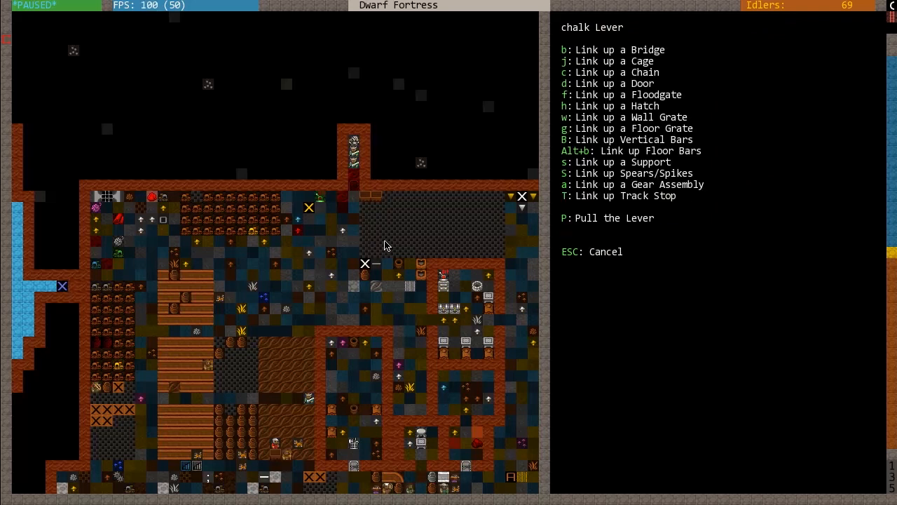
Check the chalk lever's options and read the recent announcements before returning to the map
key(P)
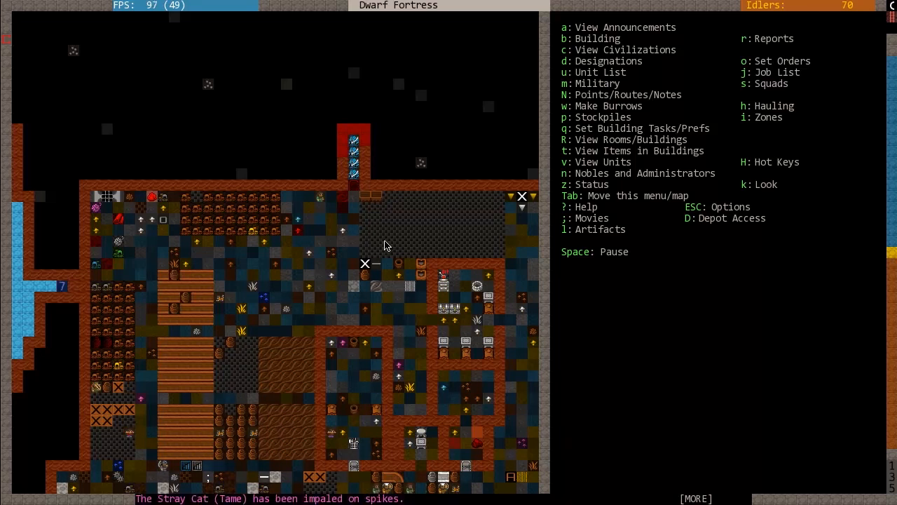
key(Space)
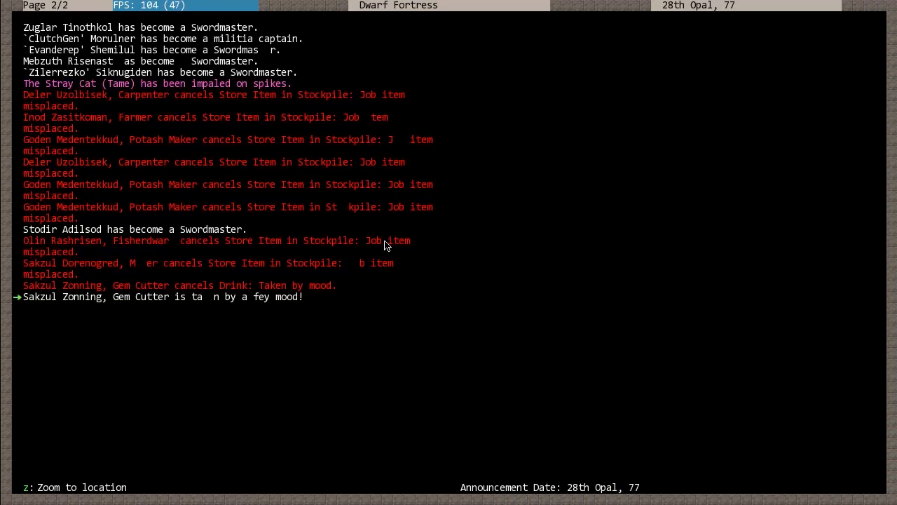
key(Escape)
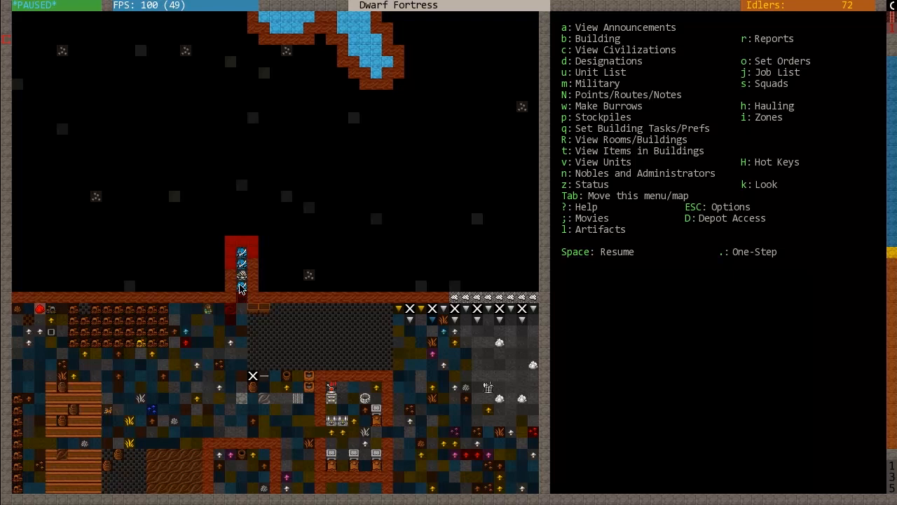
mouse_move(245, 272)
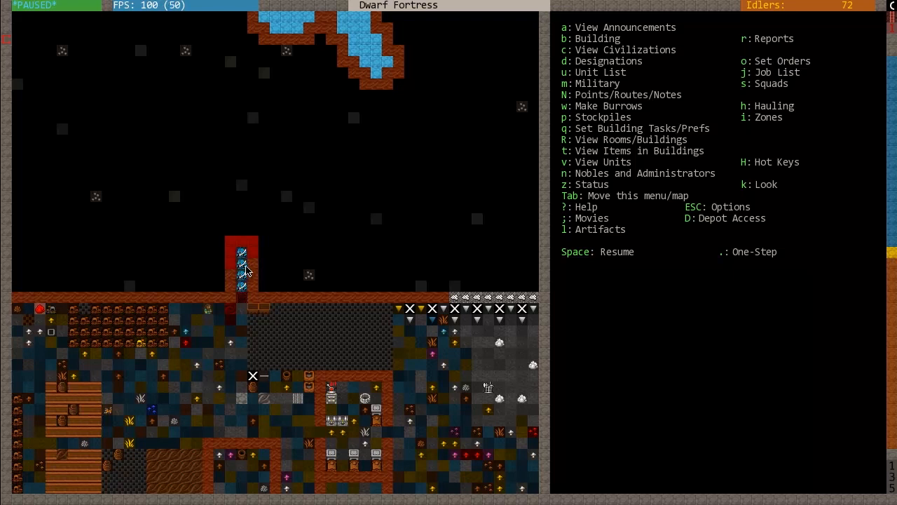
mouse_move(283, 255)
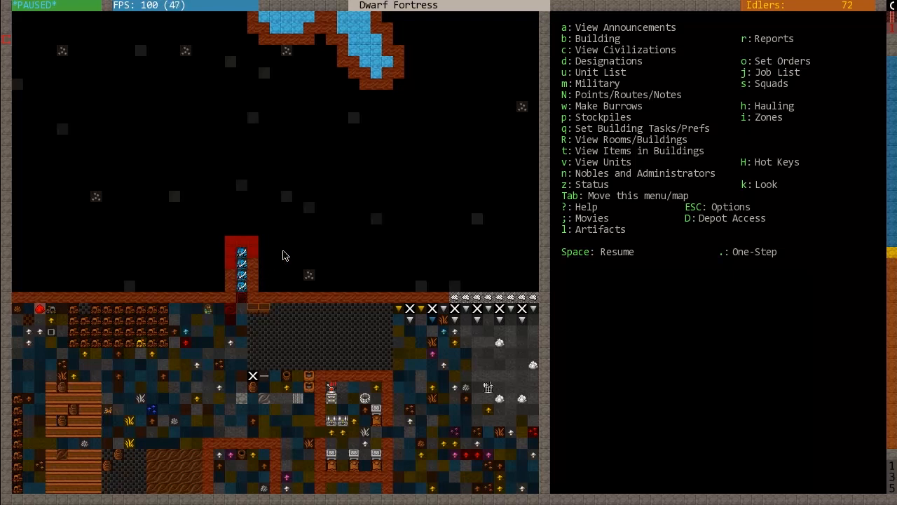
mouse_move(275, 288)
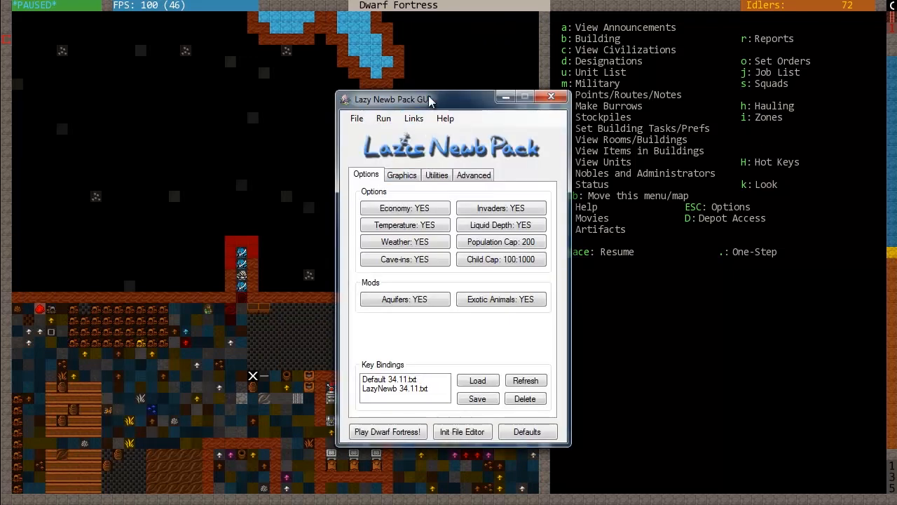
Launch Dwarf Therapist from the Lazy Newb Pack utilities list
click(438, 173)
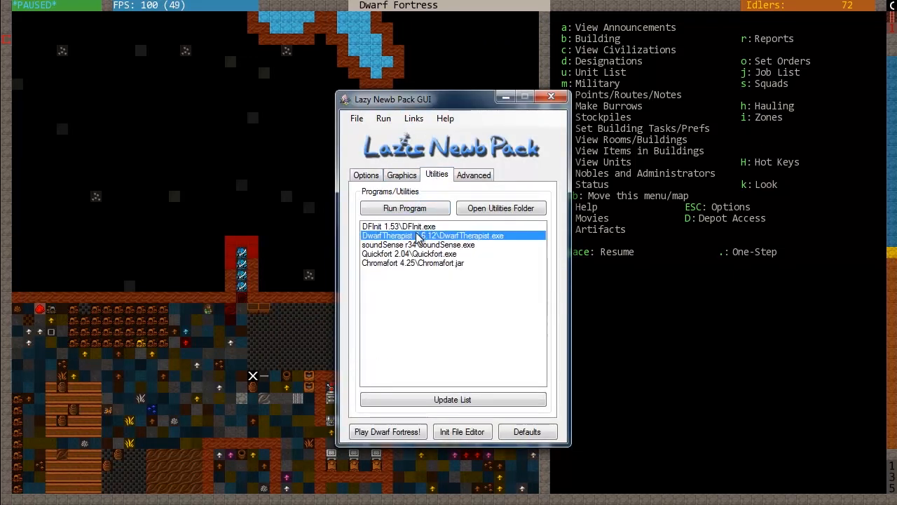
double_click(432, 235)
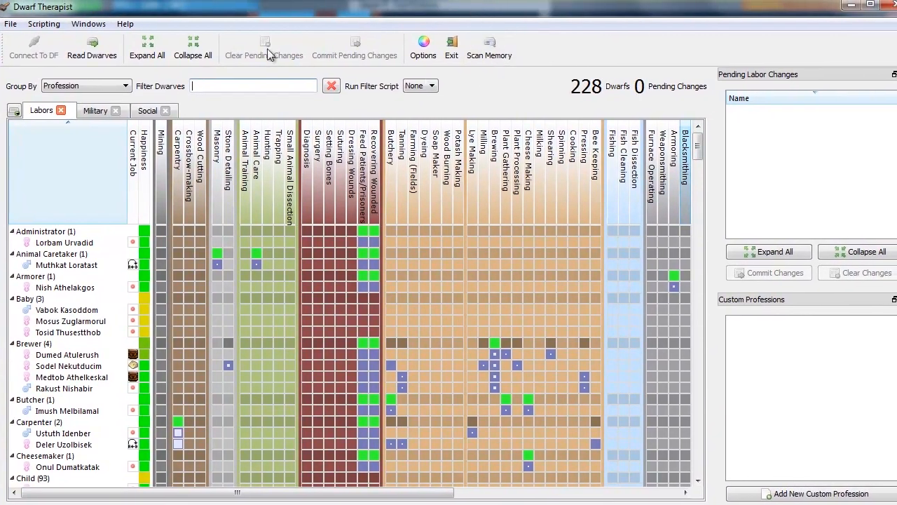
Review the master swordsmen's military skill grid, then return to the labor assignments grid
click(95, 109)
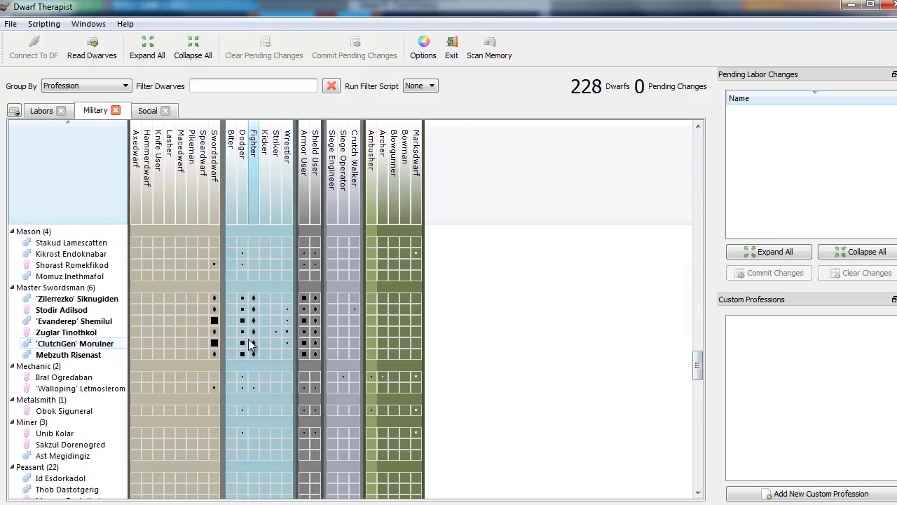
mouse_move(254, 298)
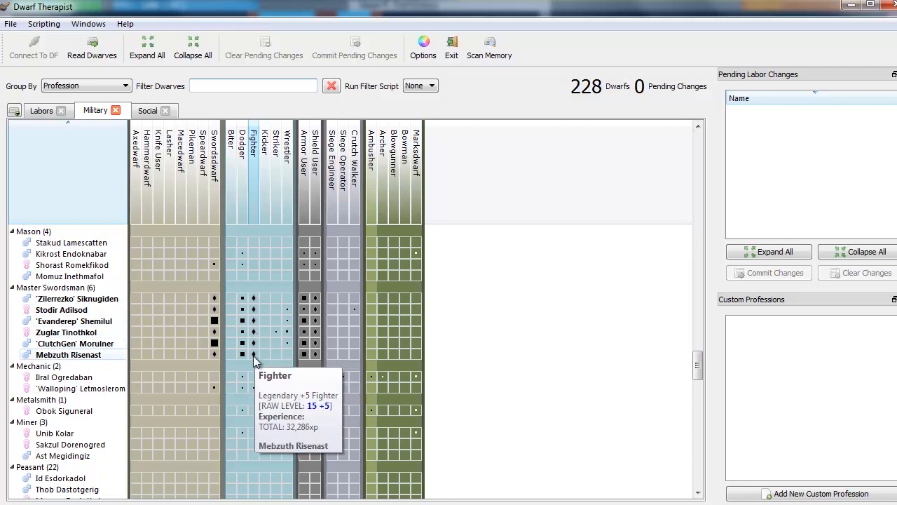
mouse_move(317, 303)
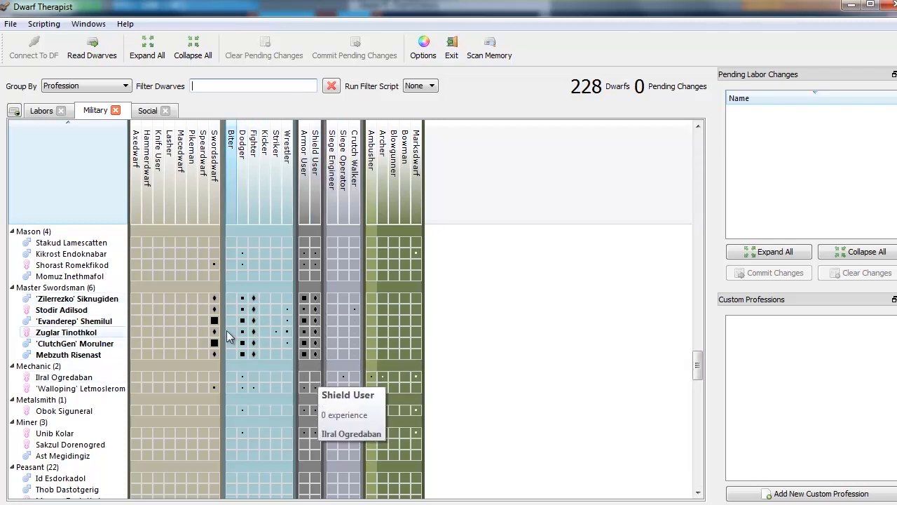
mouse_move(216, 298)
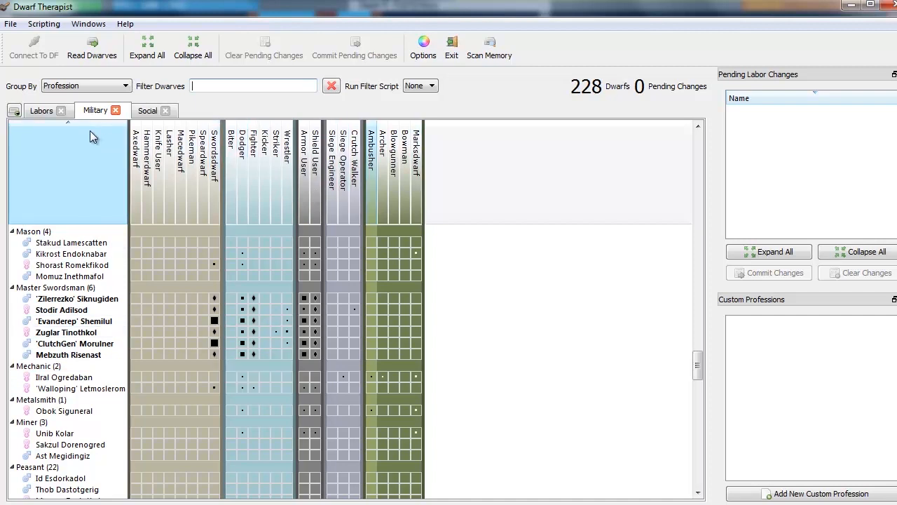
mouse_move(604, 113)
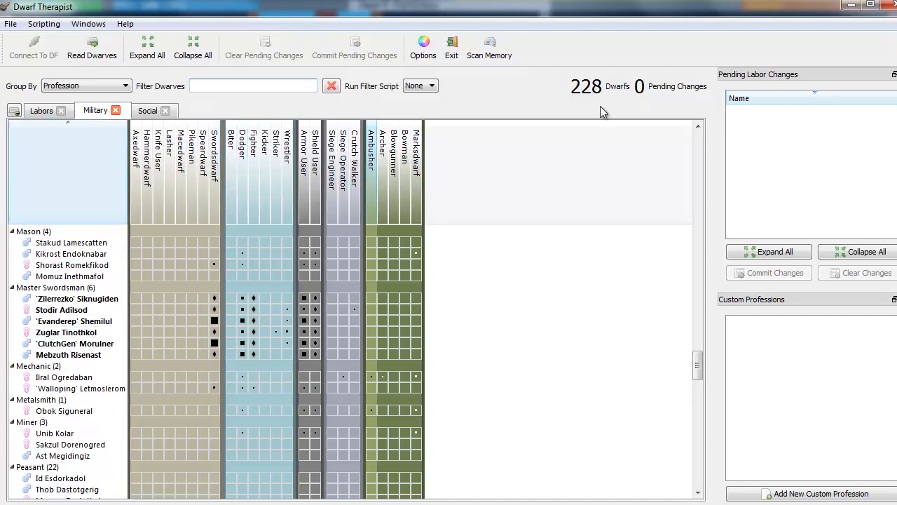
mouse_move(390, 28)
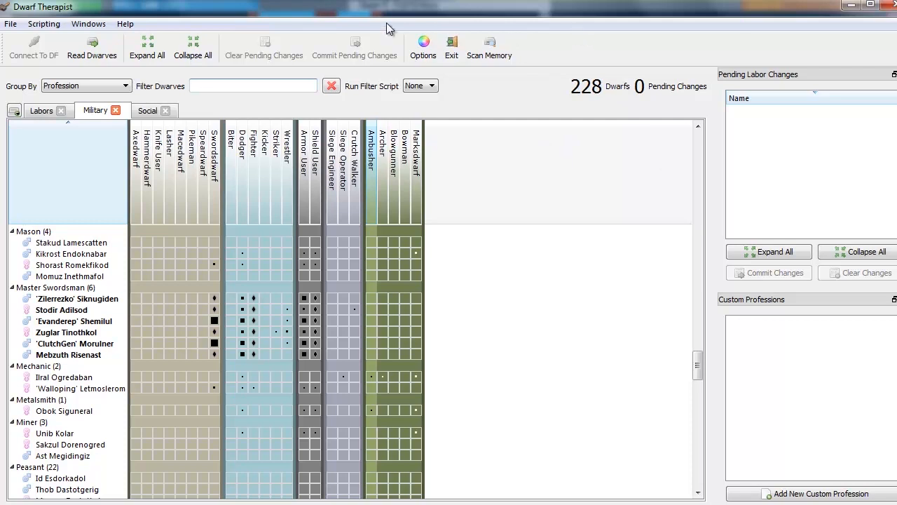
mouse_move(573, 85)
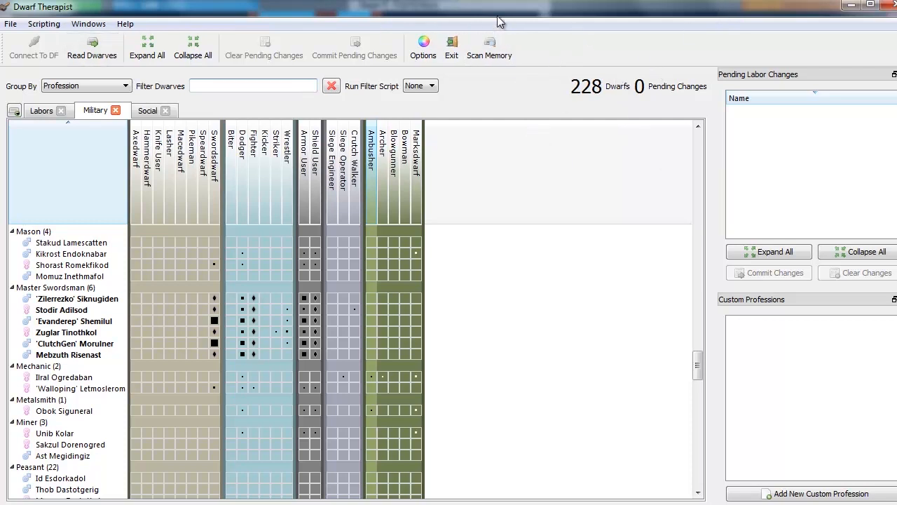
click(41, 109)
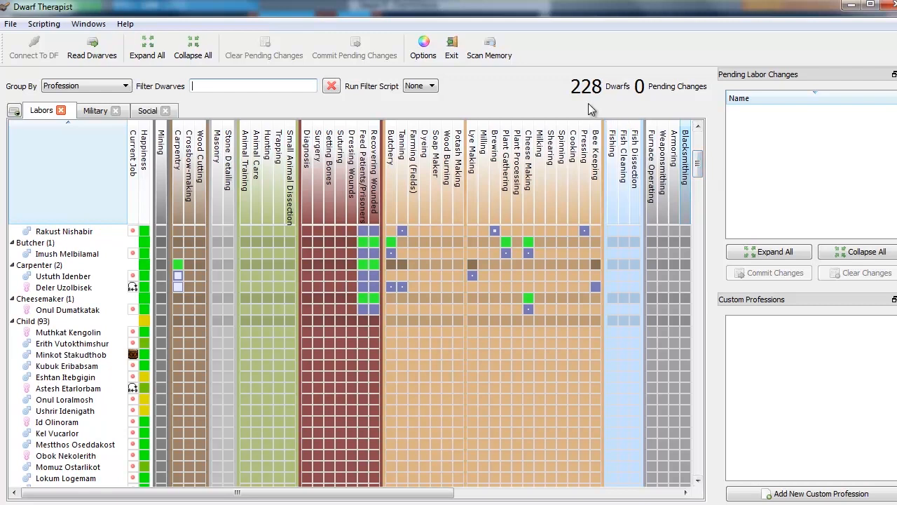
mouse_move(698, 168)
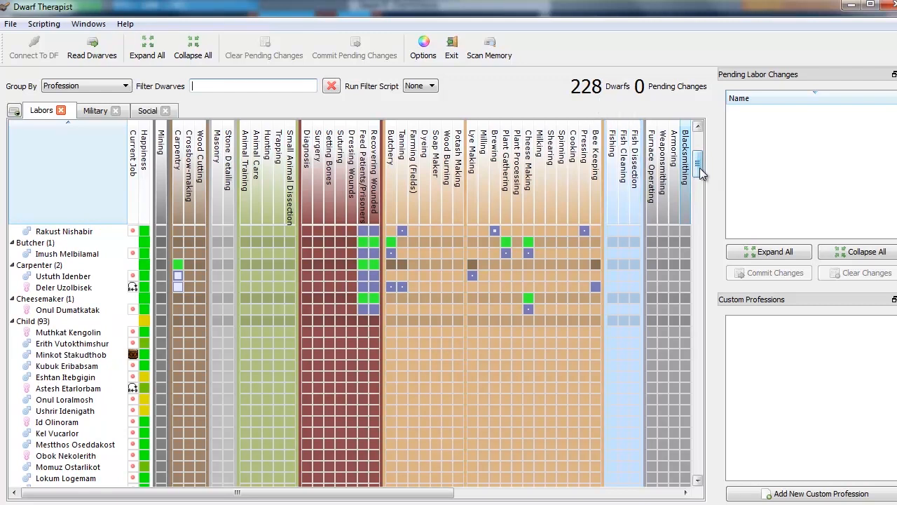
Scroll through the labor grid to review brewer, butcher, carpenter and child dwarves' labors
scroll(down, 3)
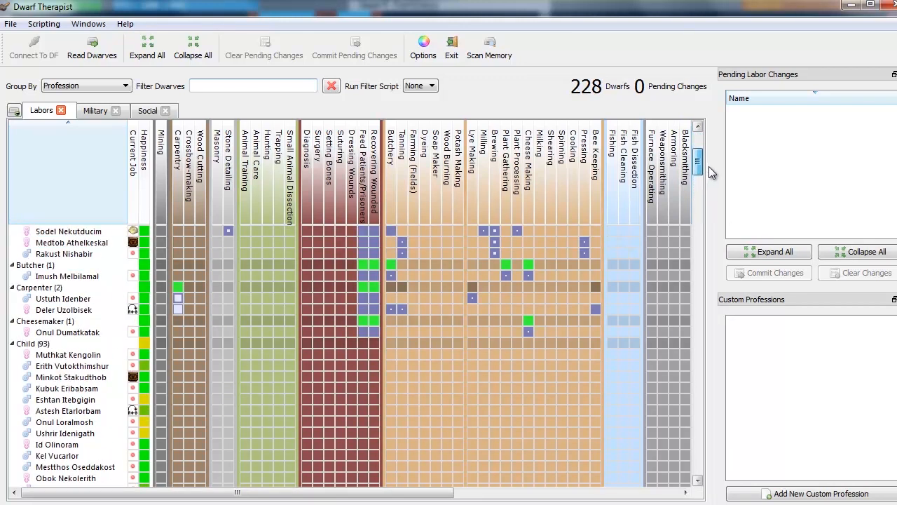
scroll(down, 3)
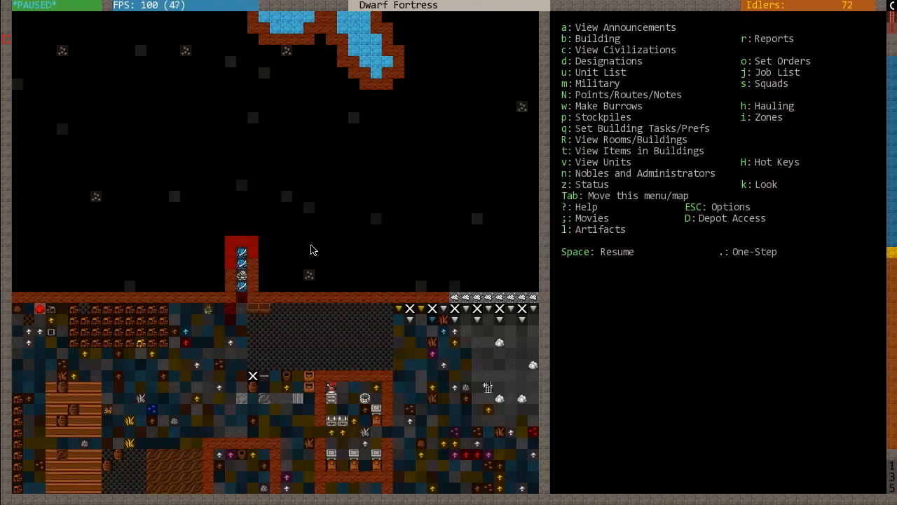
mouse_move(251, 274)
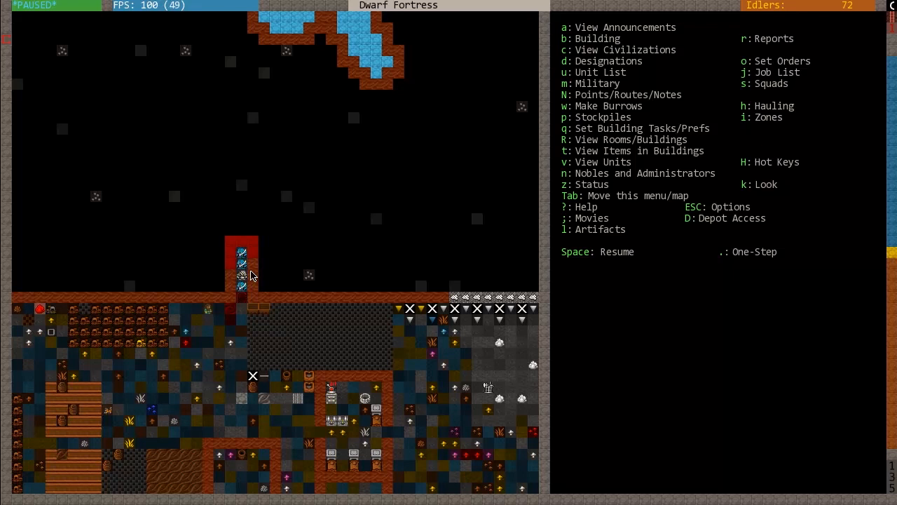
mouse_move(403, 56)
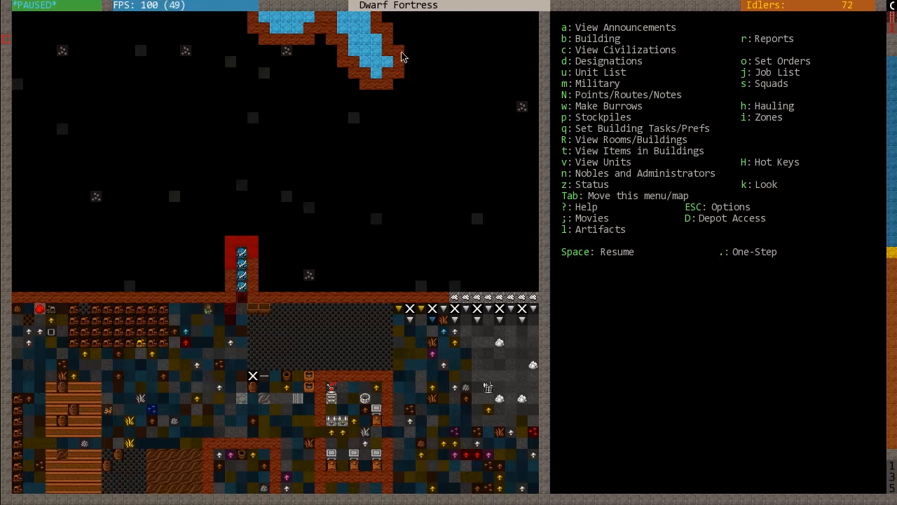
mouse_move(404, 147)
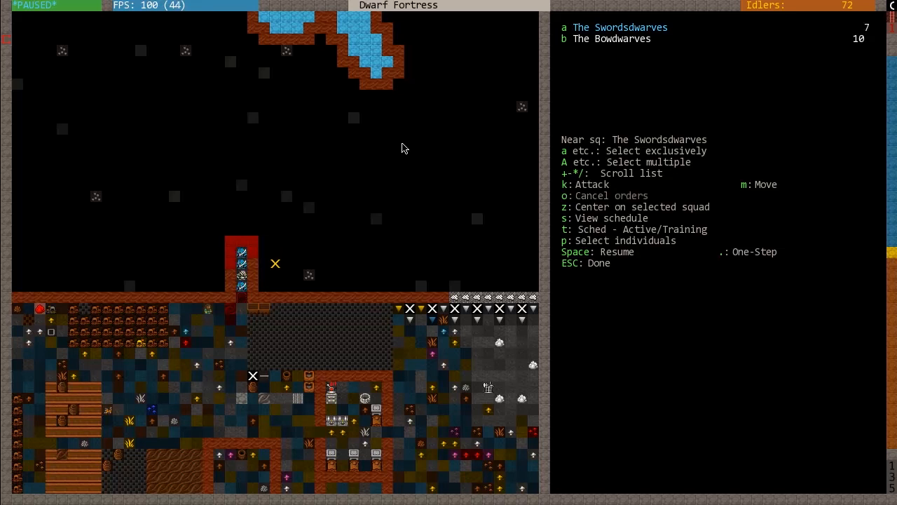
Give The Swordsdwarves a kill order against the crundles and close the squad orders screen
key(k)
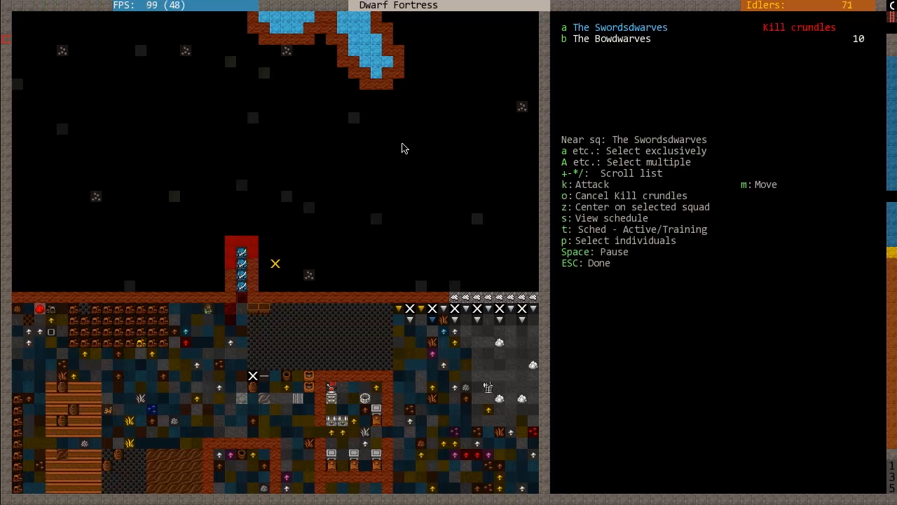
key(Escape)
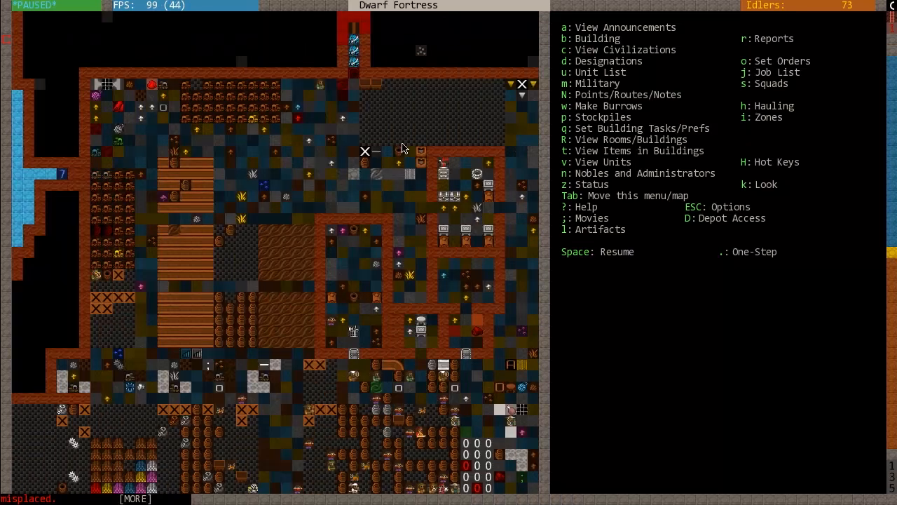
Inspect a map tile, run the fortress briefly and pause it on the bedroom corridor level
key(a)
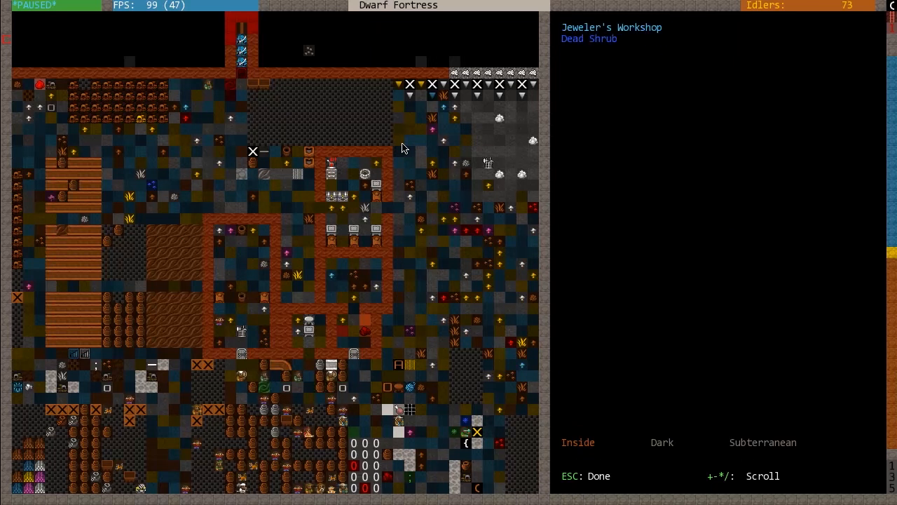
key(Escape)
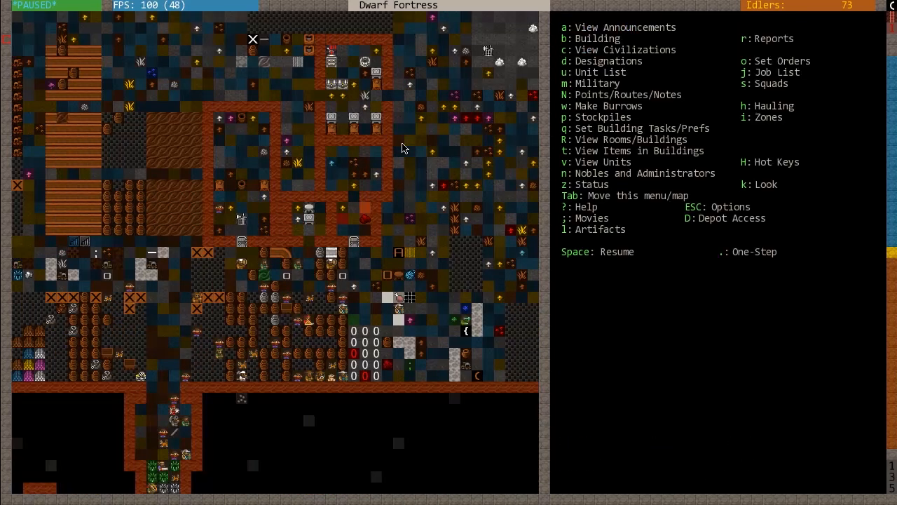
mouse_move(364, 338)
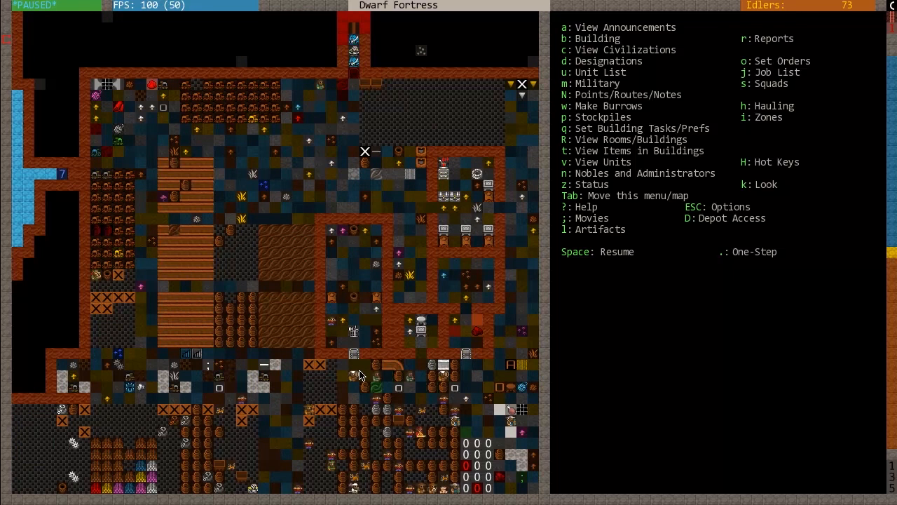
mouse_move(378, 341)
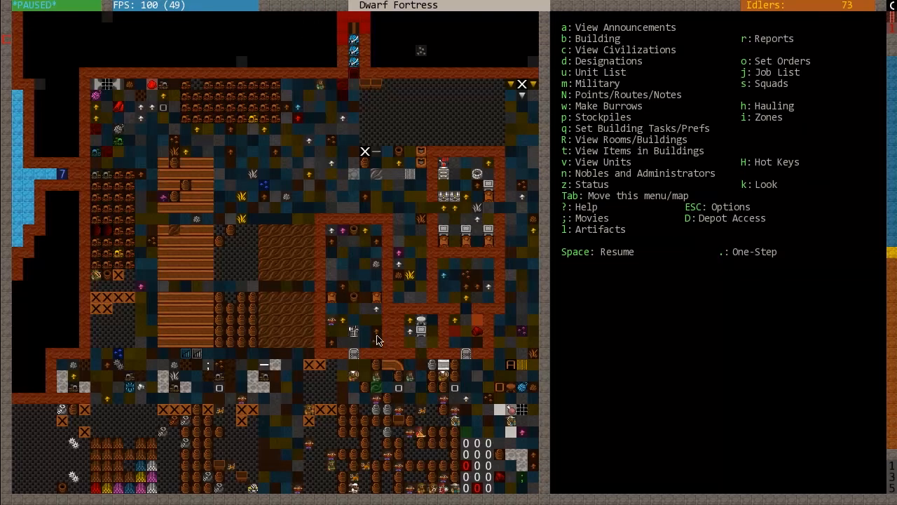
key(space)
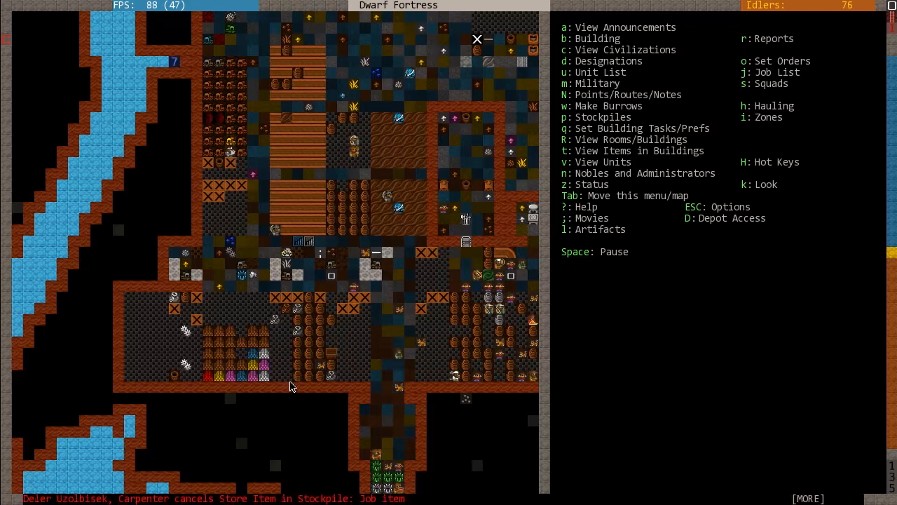
key(Space)
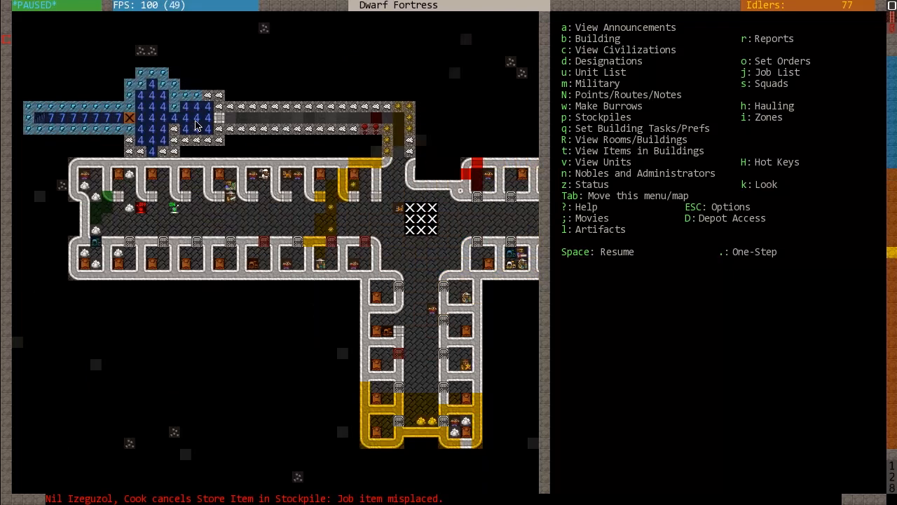
mouse_move(181, 143)
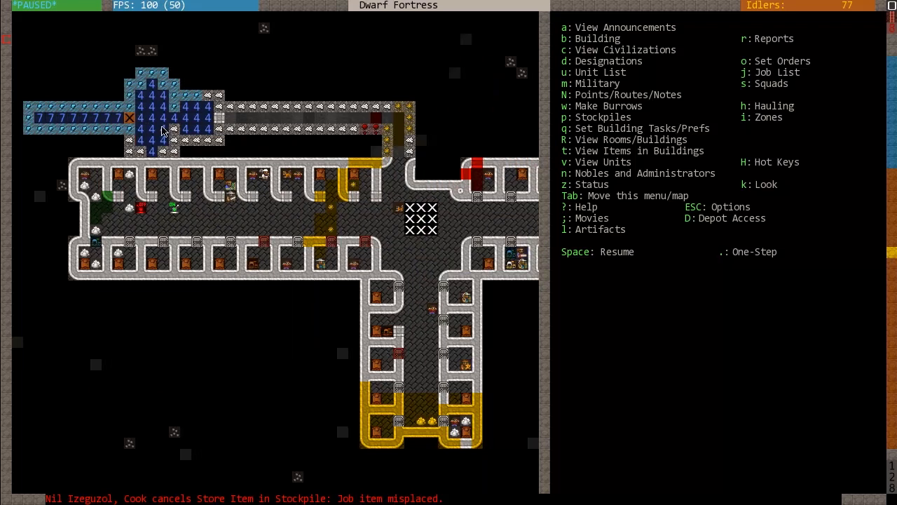
mouse_move(351, 150)
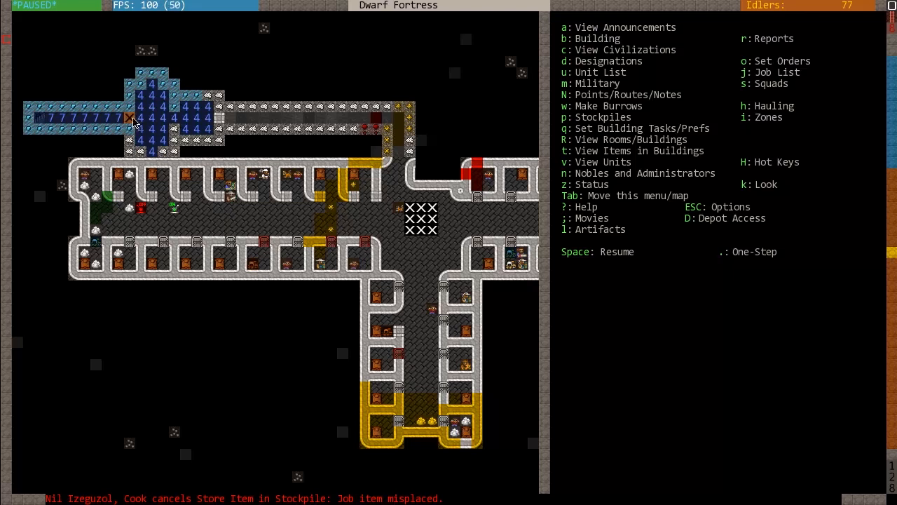
mouse_move(140, 96)
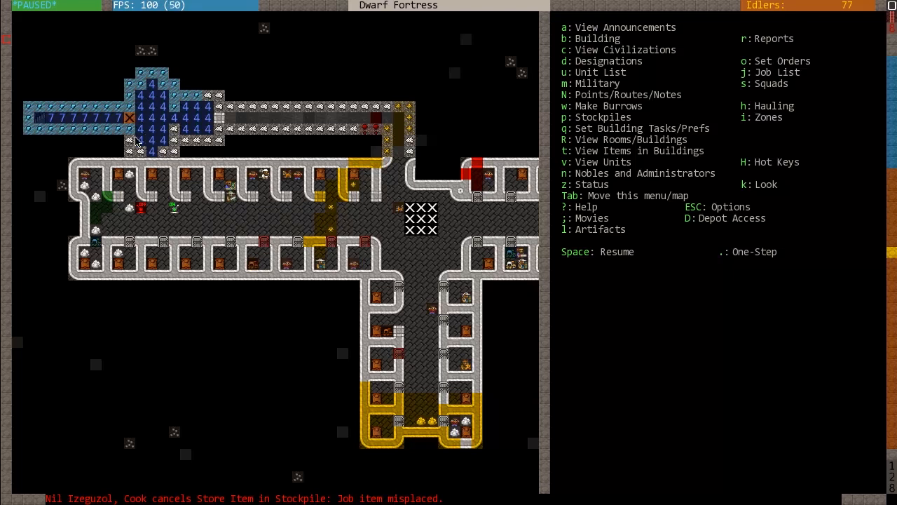
mouse_move(185, 107)
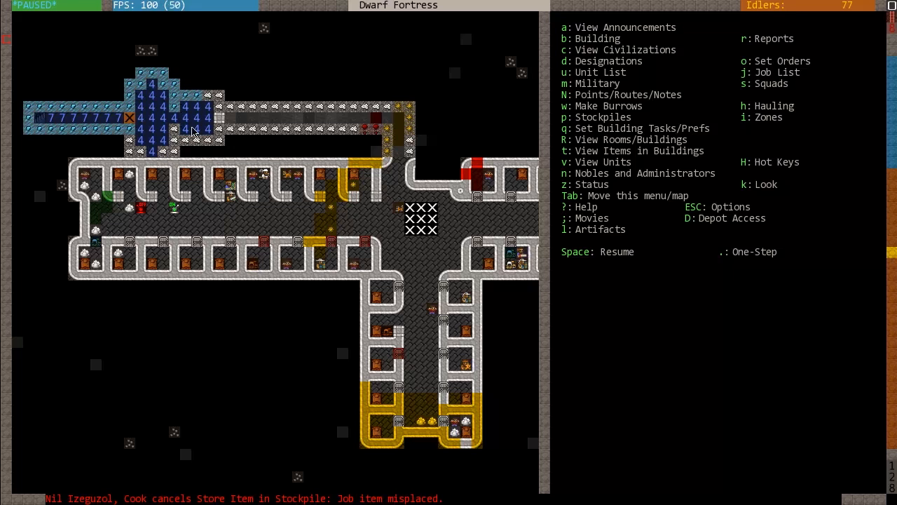
mouse_move(213, 140)
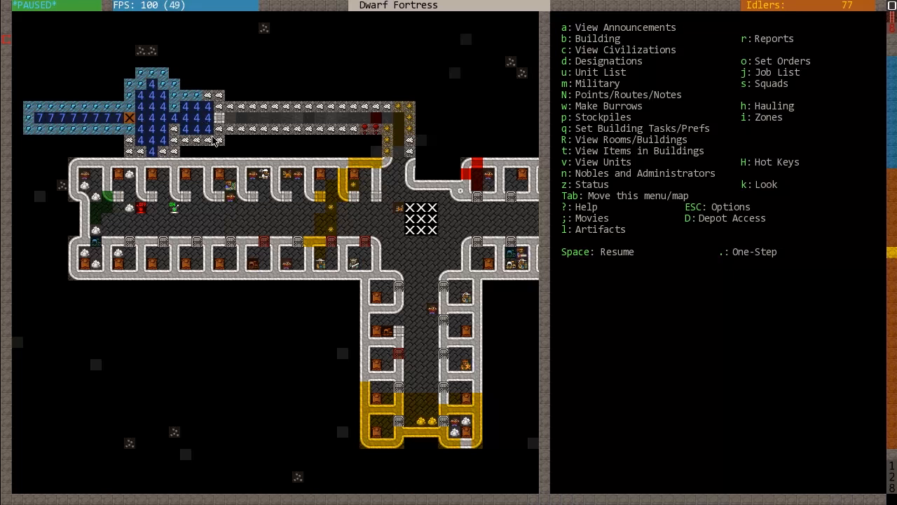
mouse_move(176, 124)
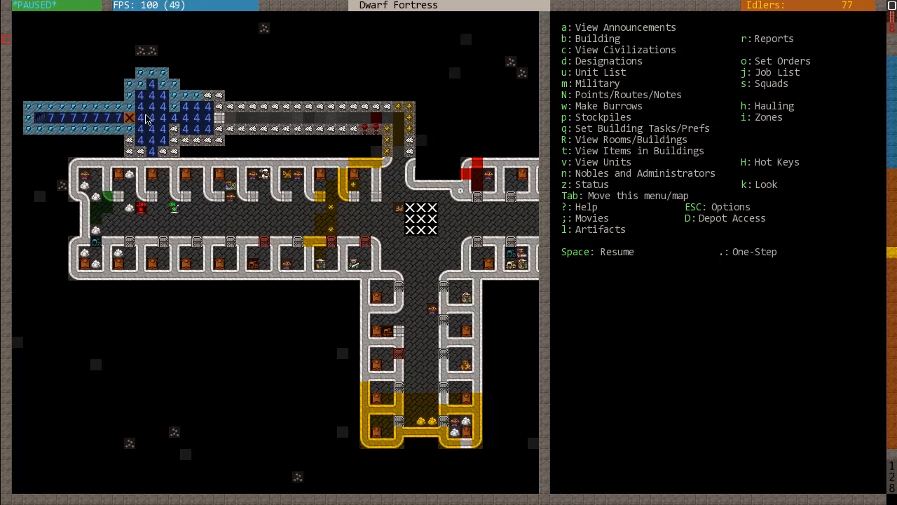
mouse_move(134, 124)
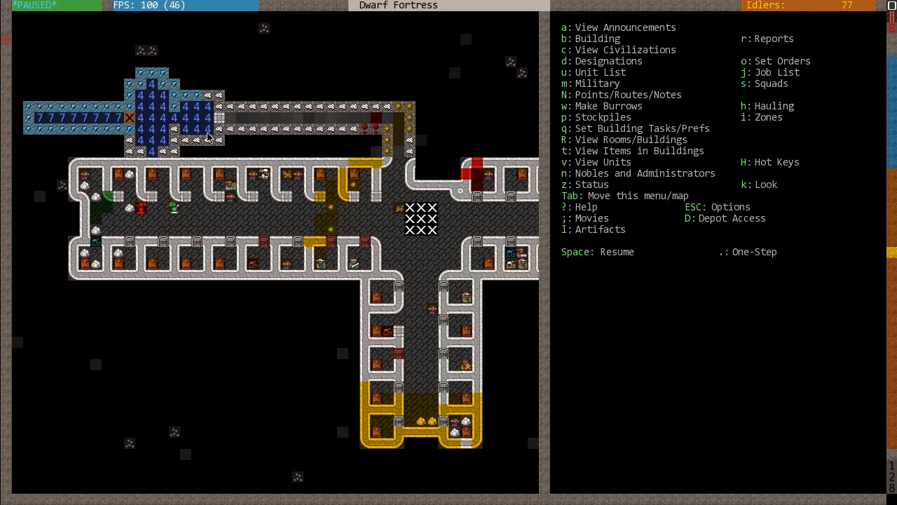
mouse_move(197, 159)
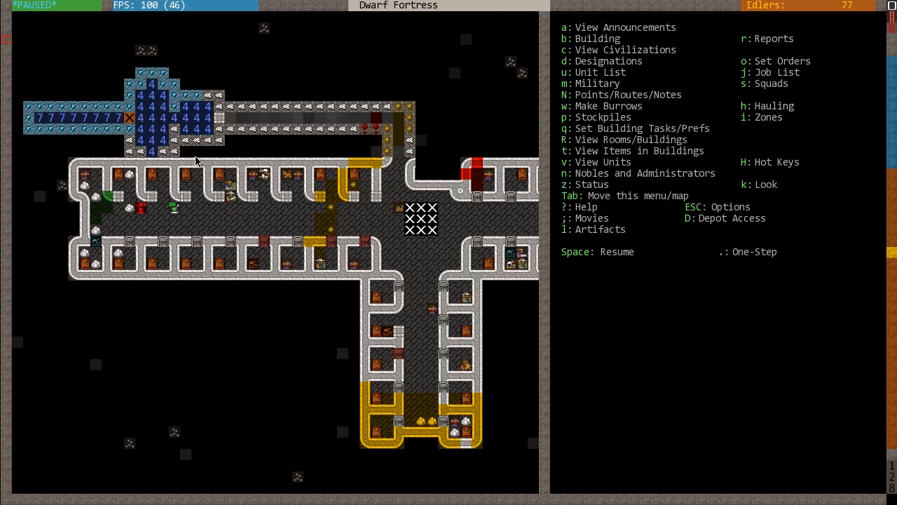
mouse_move(156, 128)
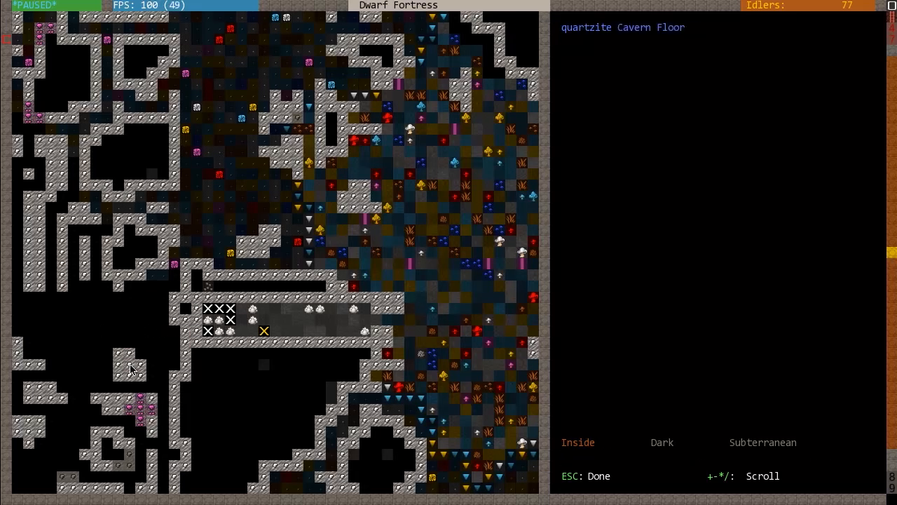
Leave look mode on the cavern floor and resume the game on the main fortress level
key(Escape)
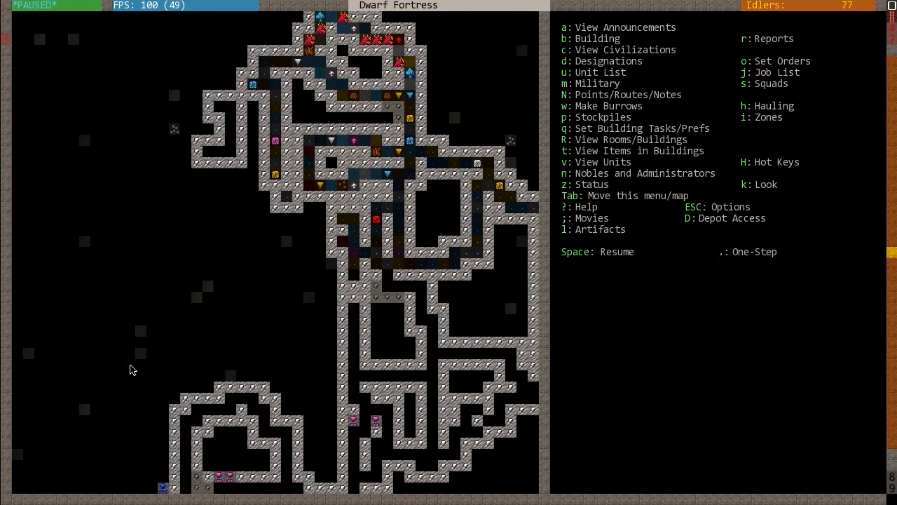
key(Space)
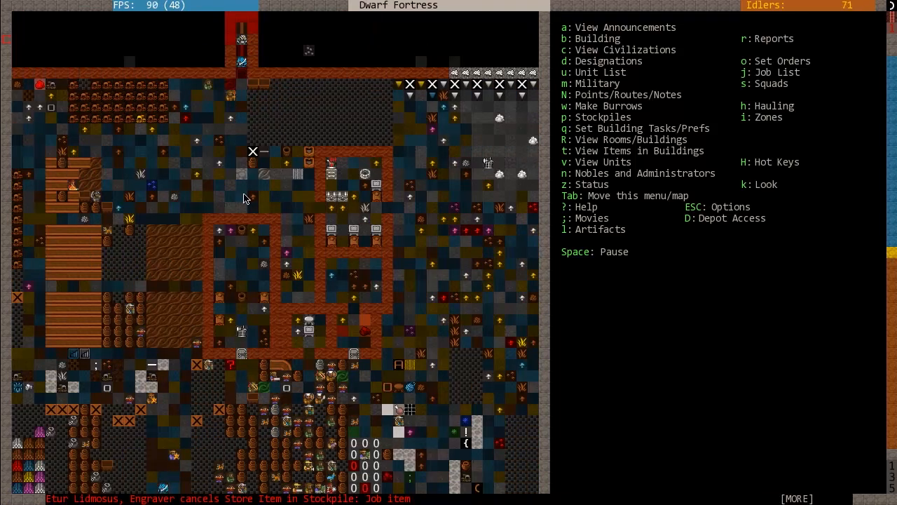
Pause the game before queuing the chalk lever's Pull the Lever task
key(space)
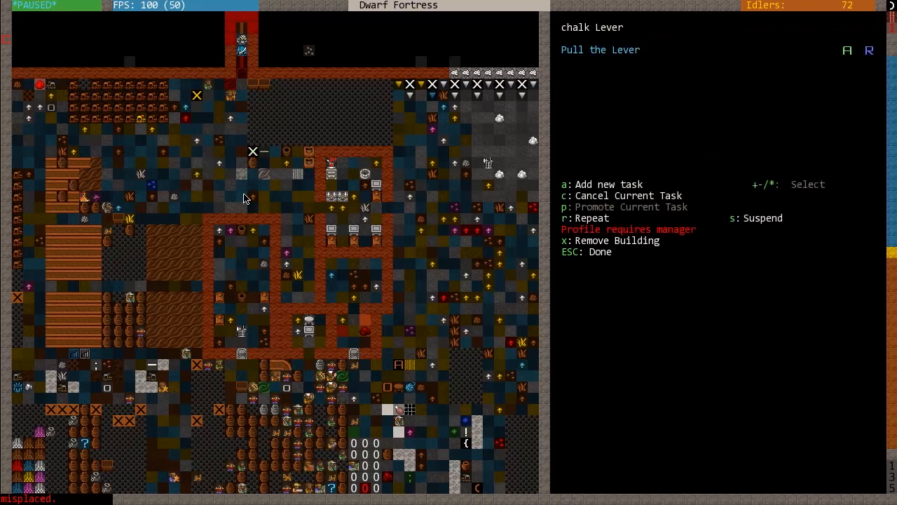
Close the lever's task list, let the fortress run briefly, then pause it again
key(Escape)
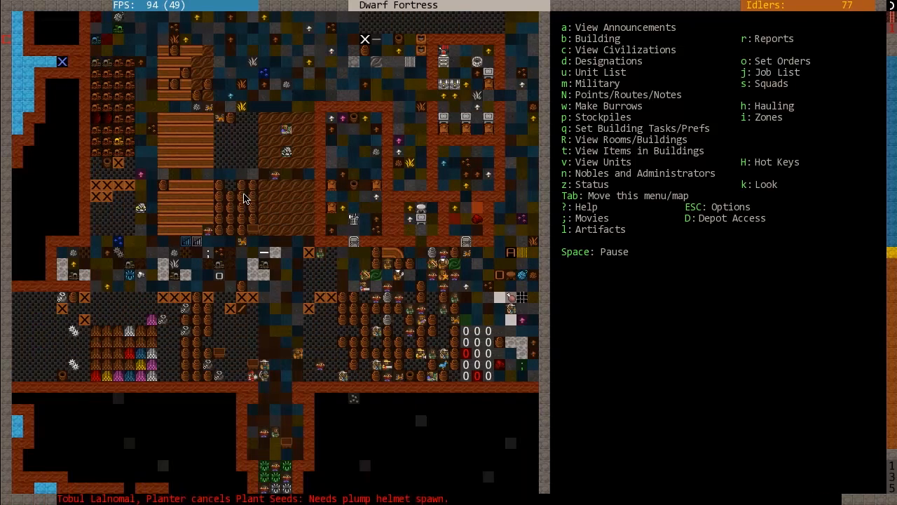
key(Space)
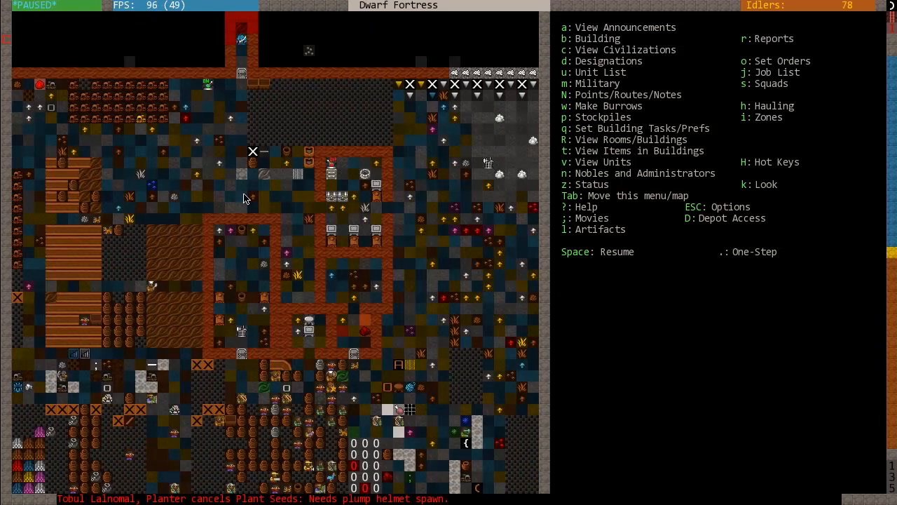
mouse_move(165, 289)
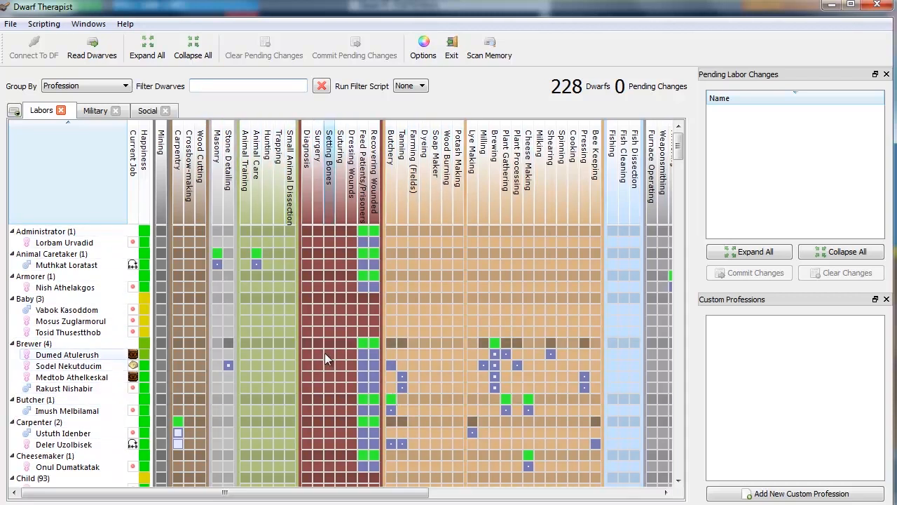
mouse_move(327, 359)
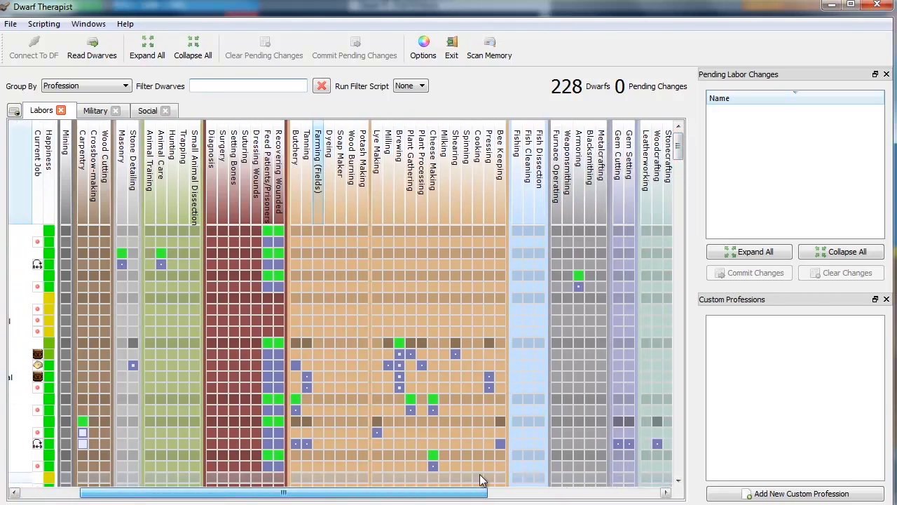
Scroll the Labors grid right and down to review the remaining labor columns
scroll(right, 3)
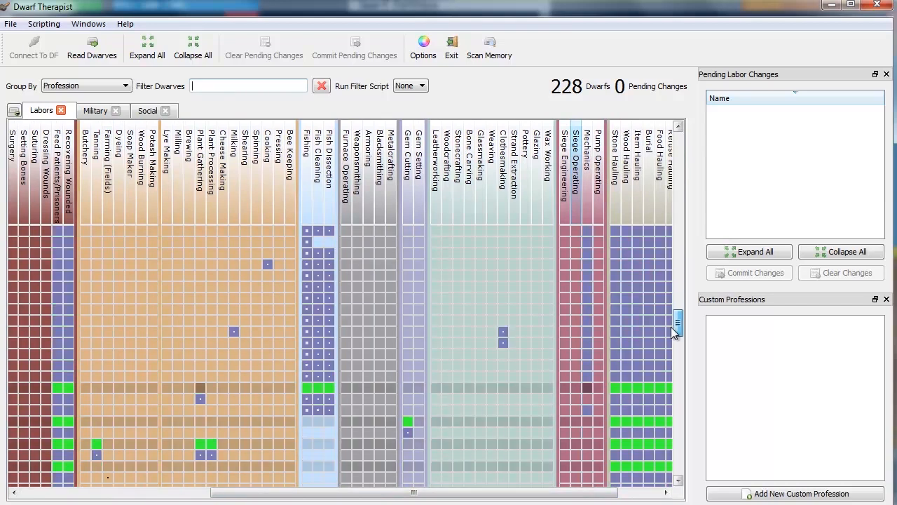
scroll(down, 3)
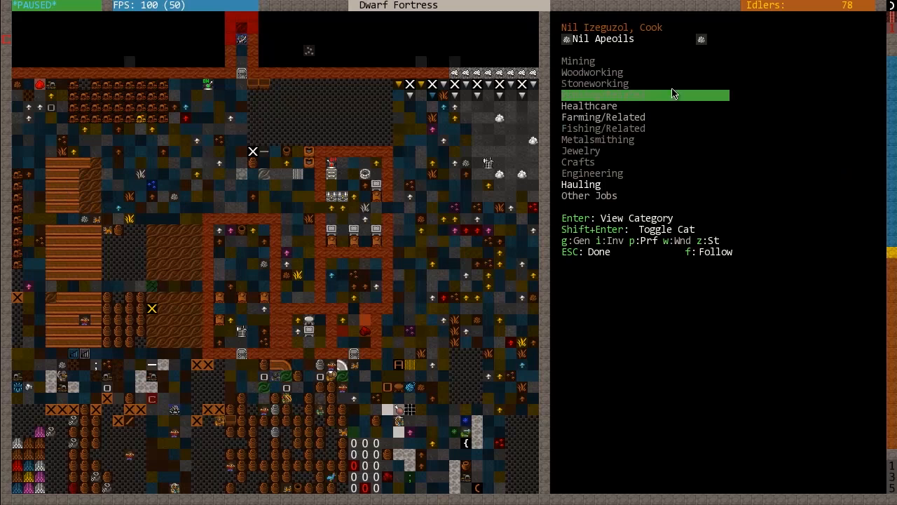
Move through the cook's labor categories down to Hauling
key(Down)
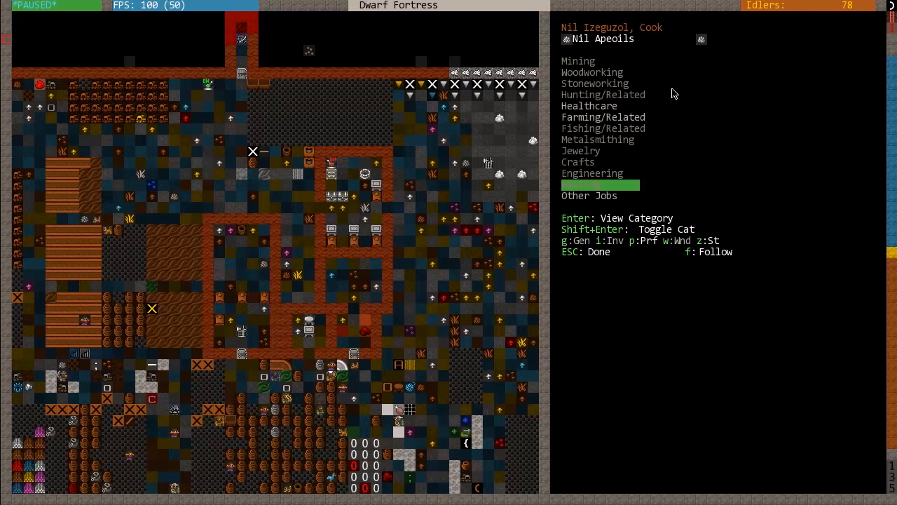
key(down)
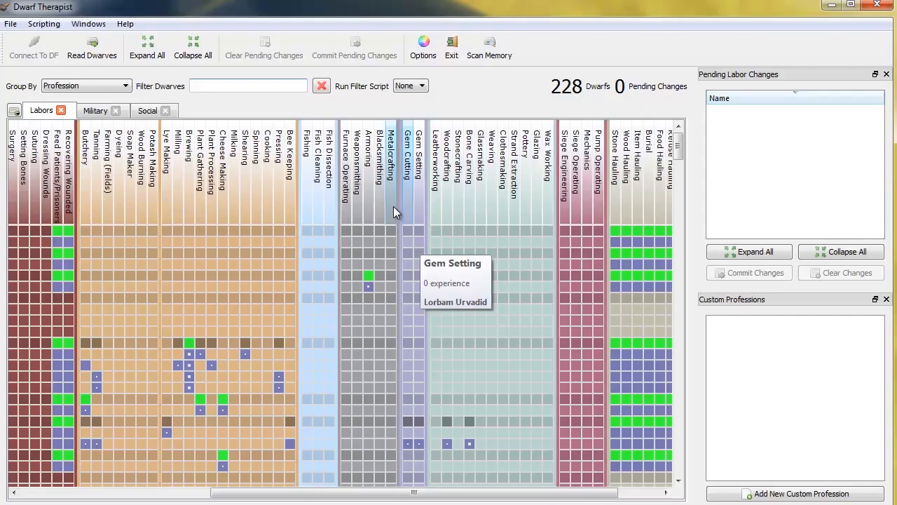
mouse_move(334, 185)
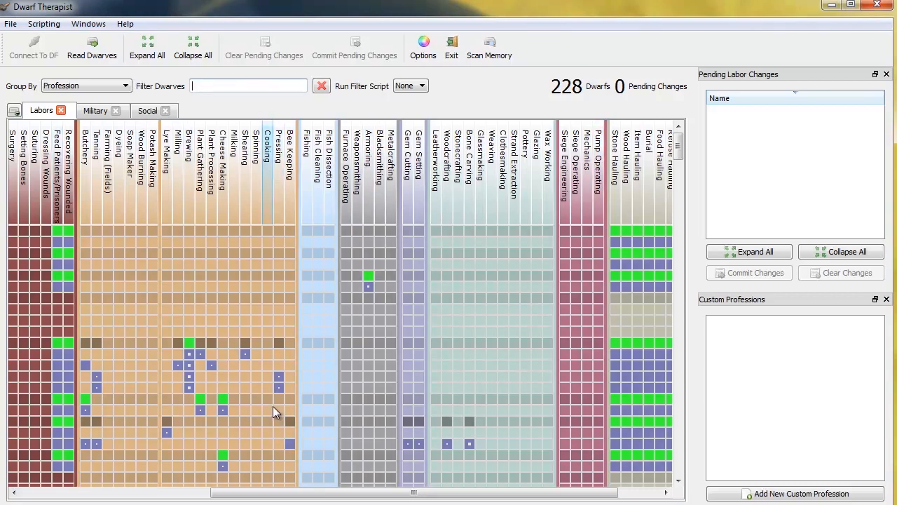
mouse_move(275, 412)
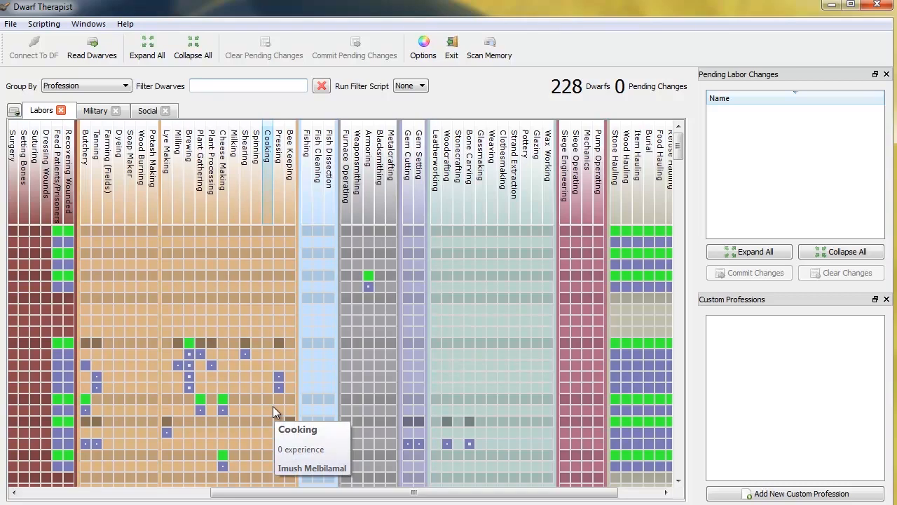
mouse_move(272, 414)
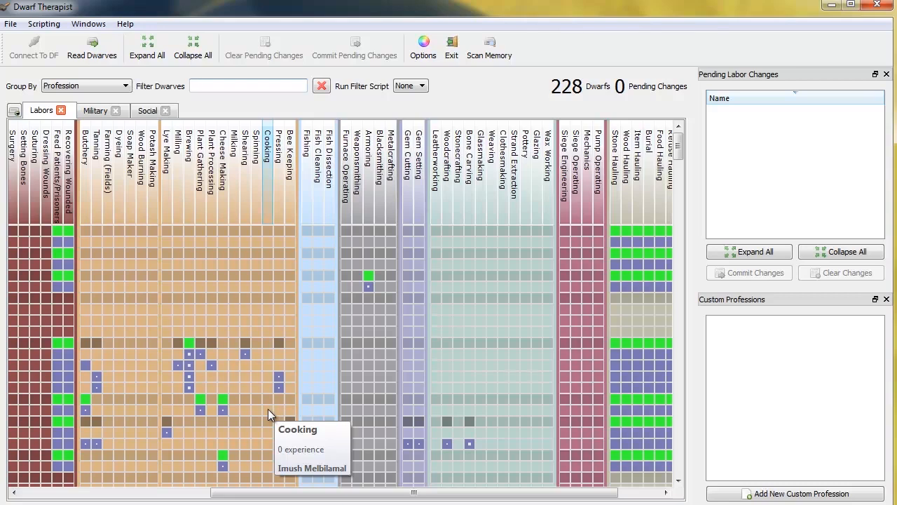
mouse_move(244, 412)
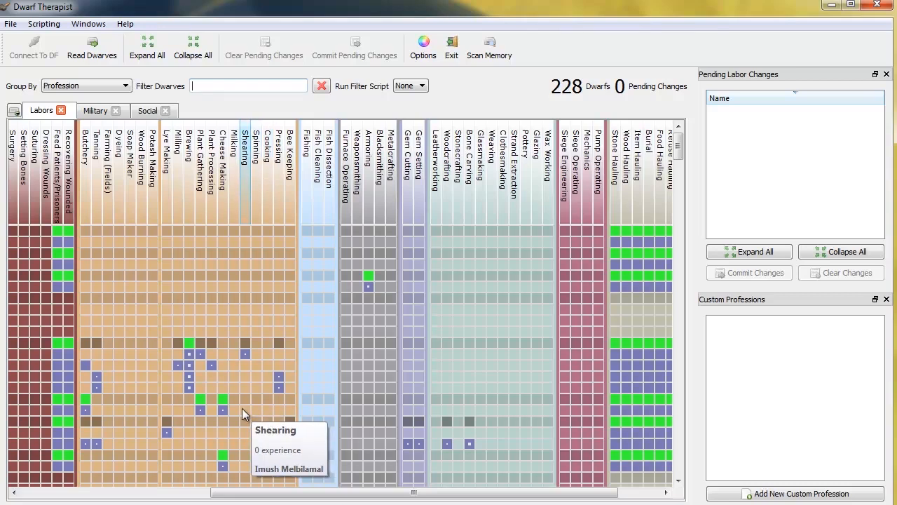
mouse_move(258, 403)
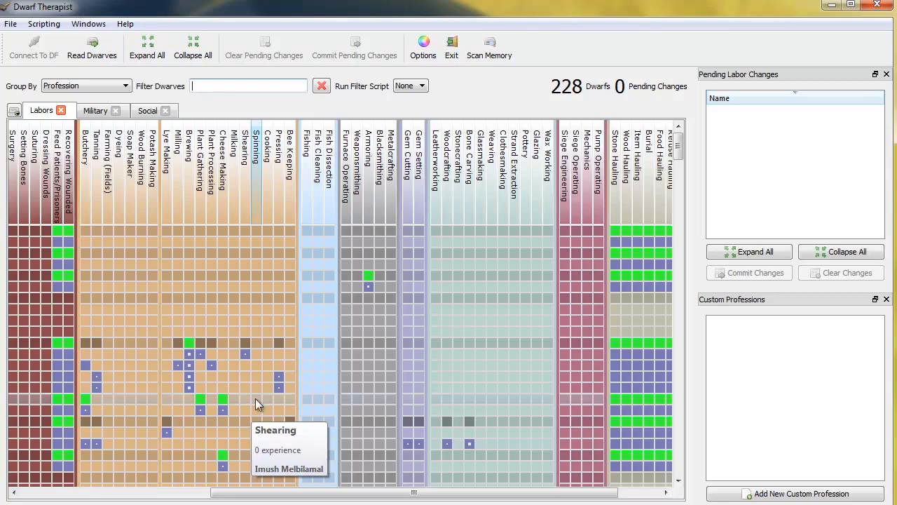